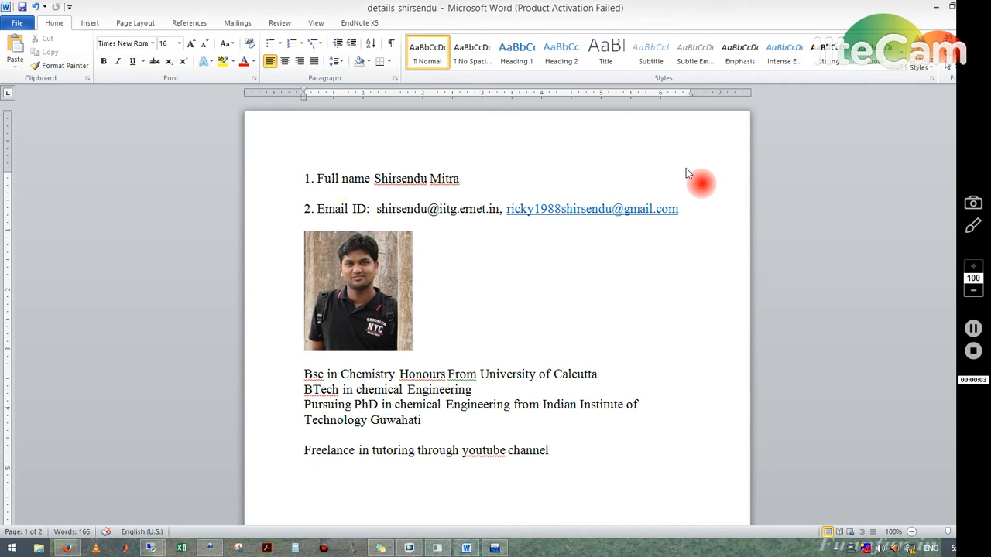
pyautogui.moveTo(555, 321)
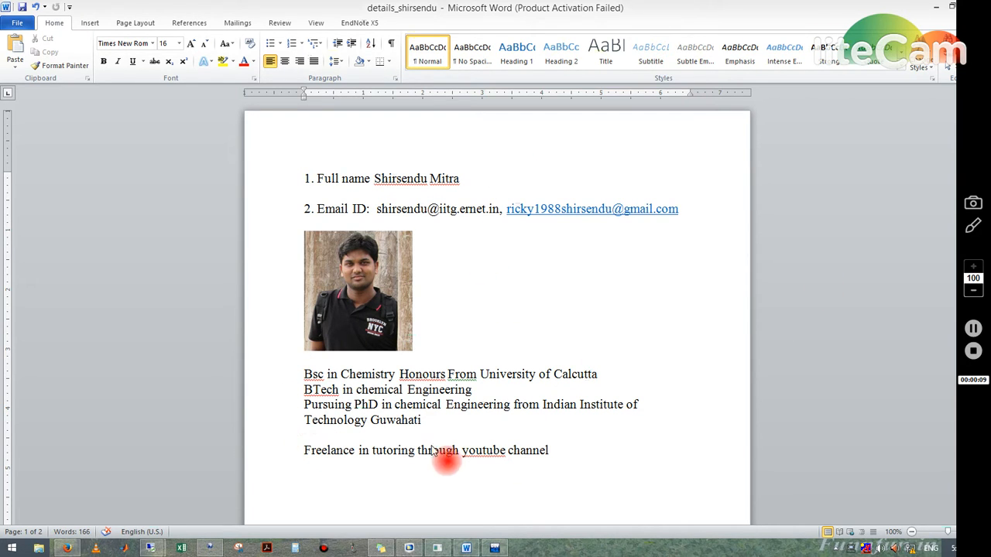
pyautogui.moveTo(402, 229)
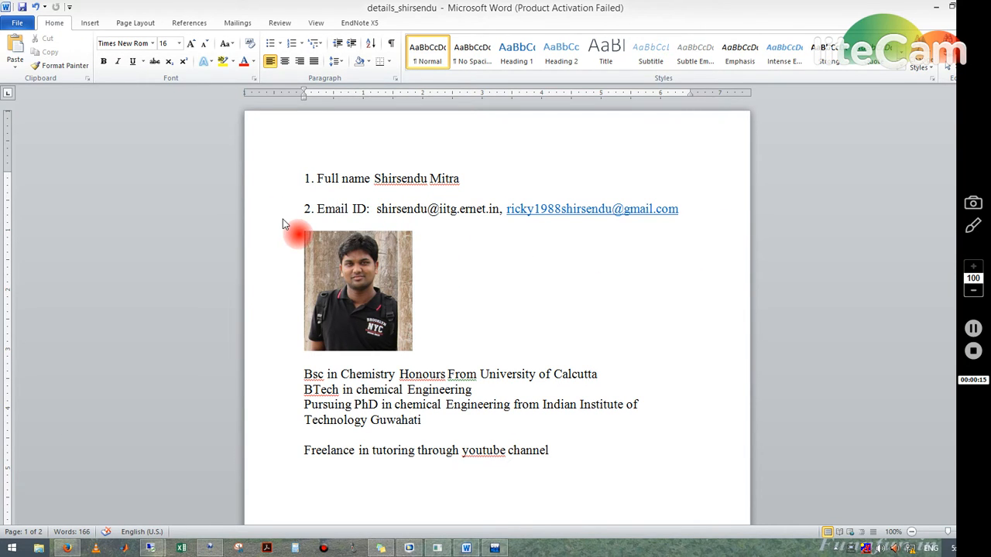
pyautogui.moveTo(811, 283)
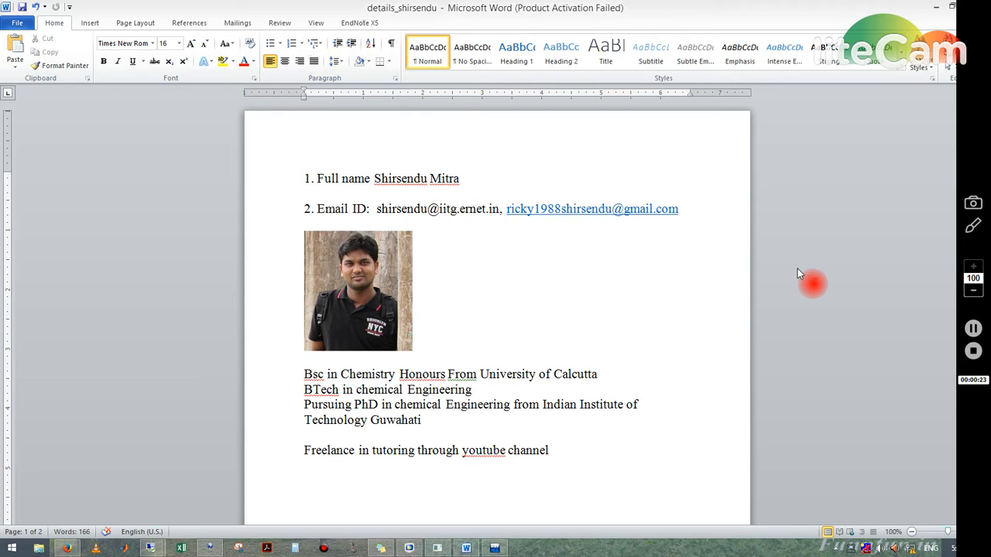
pyautogui.moveTo(782, 284)
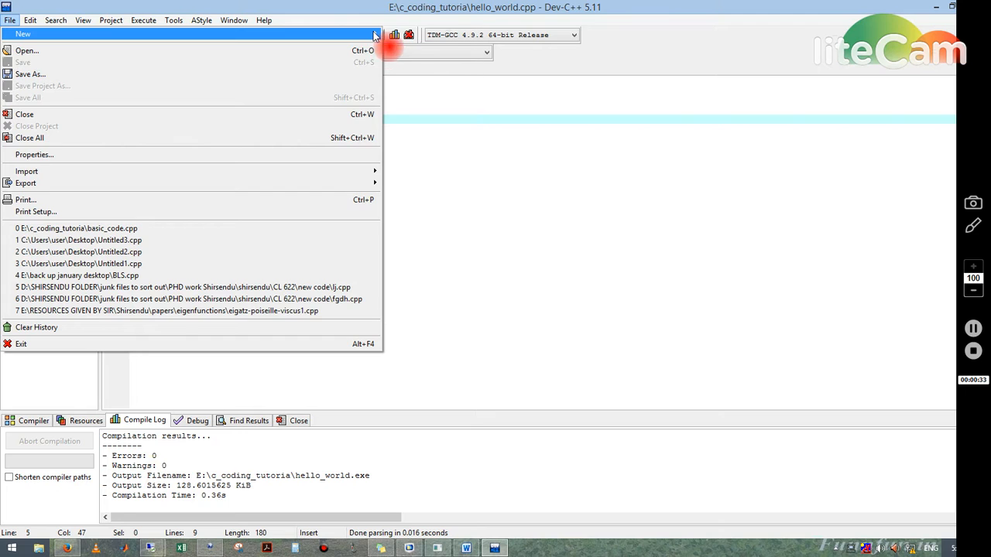
# - Create a new blank source file, Untitled4, beside hello_world.cpp
pyautogui.click(23, 34)
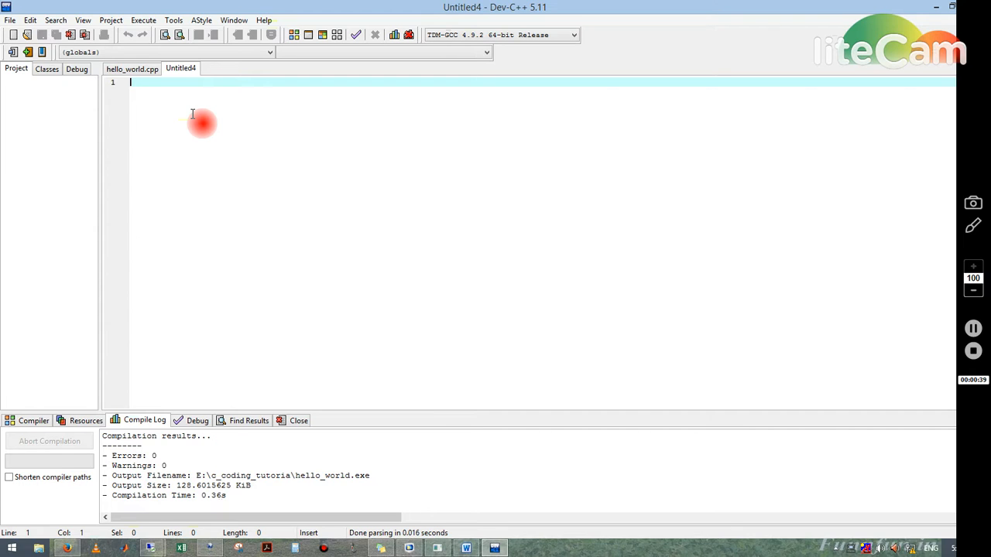
# - Write #include<stdio.h> and int main() with its opening brace
pyautogui.write('#incl')
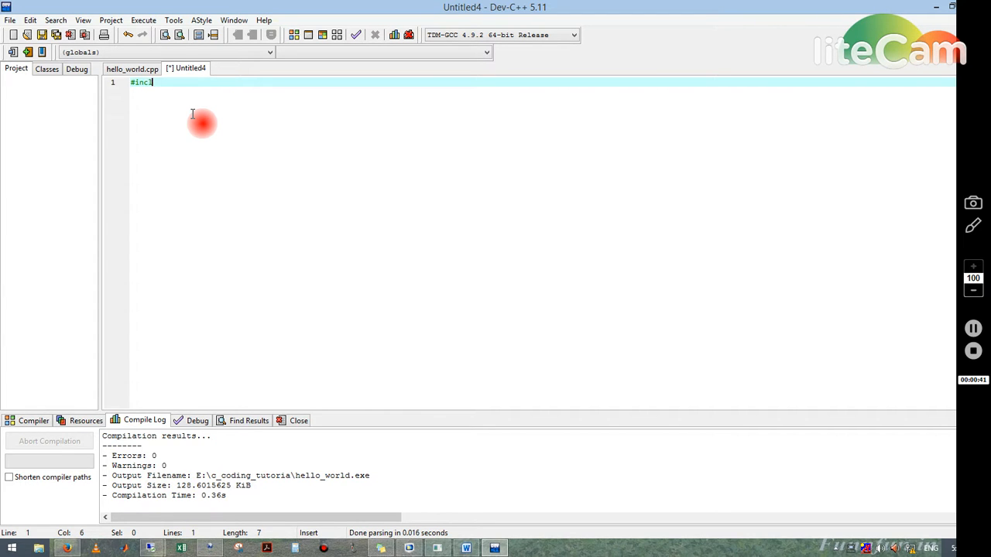
pyautogui.write('ude')
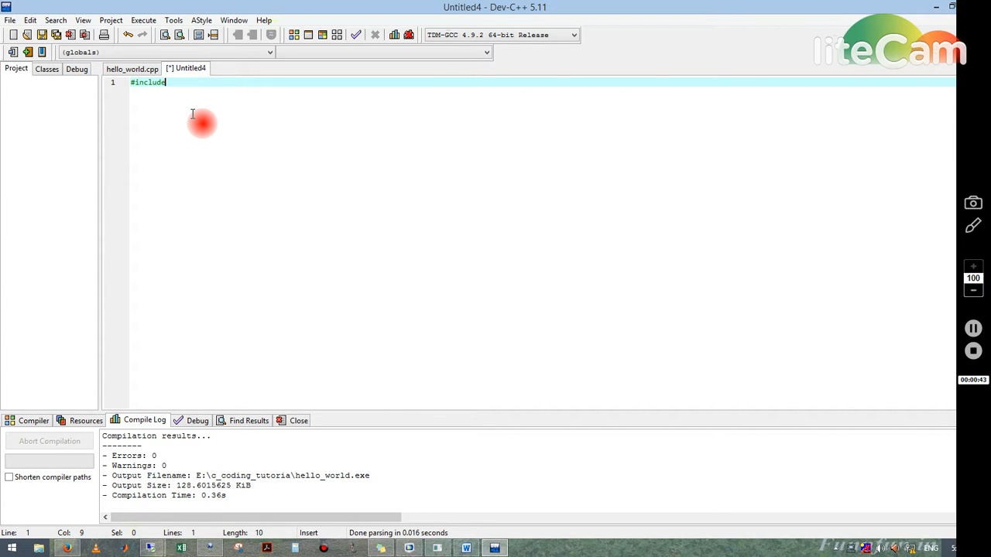
pyautogui.write('<stdio.h>')
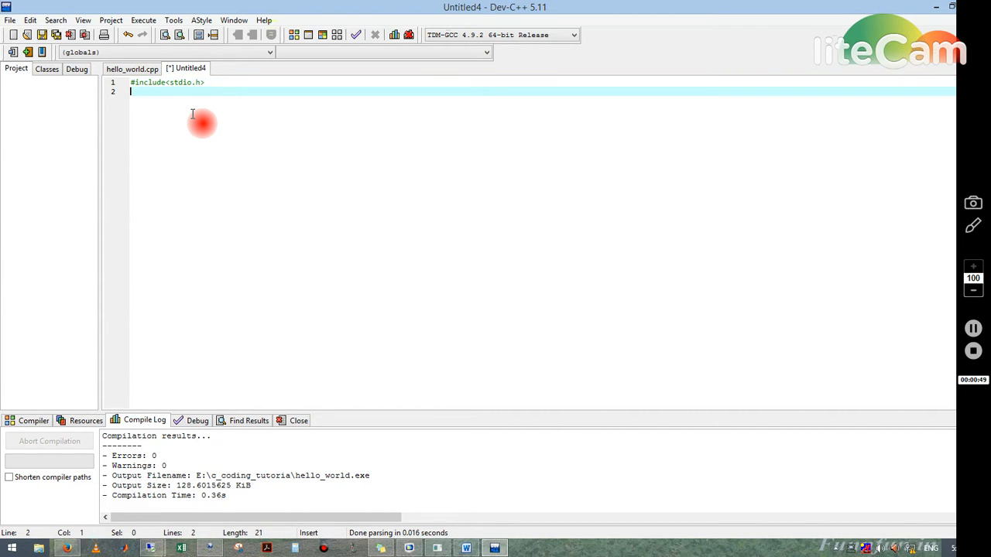
pyautogui.write('int')
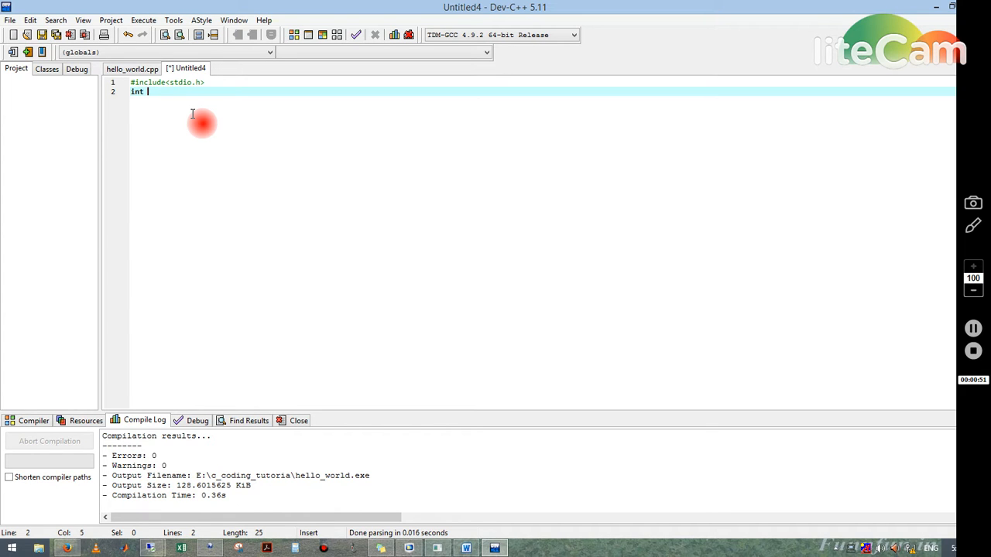
pyautogui.write('ma')
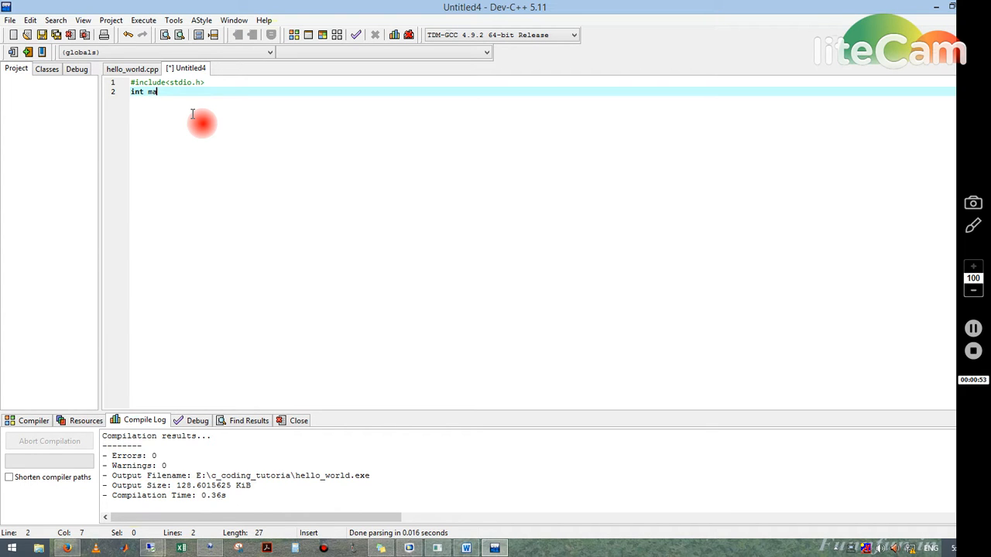
pyautogui.write('in')
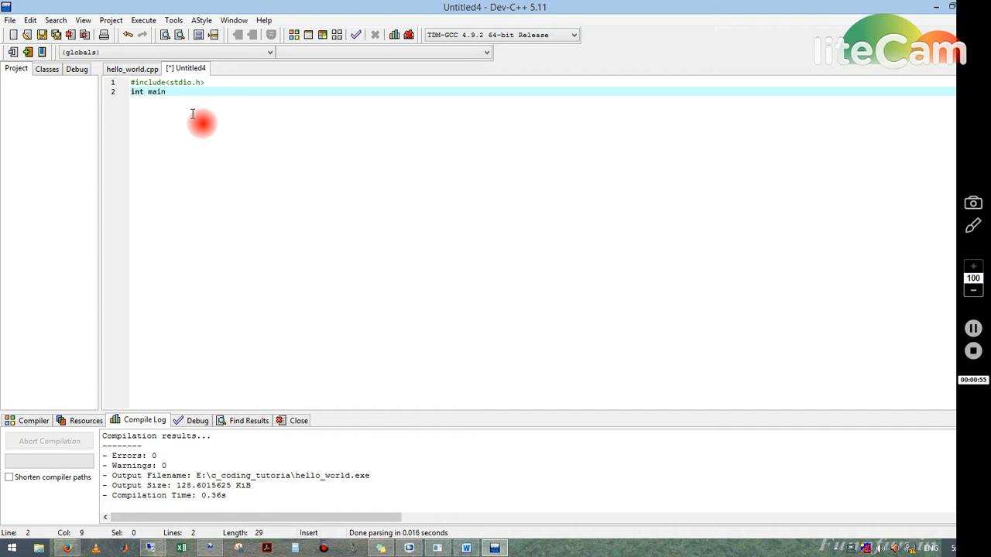
pyautogui.write('()')
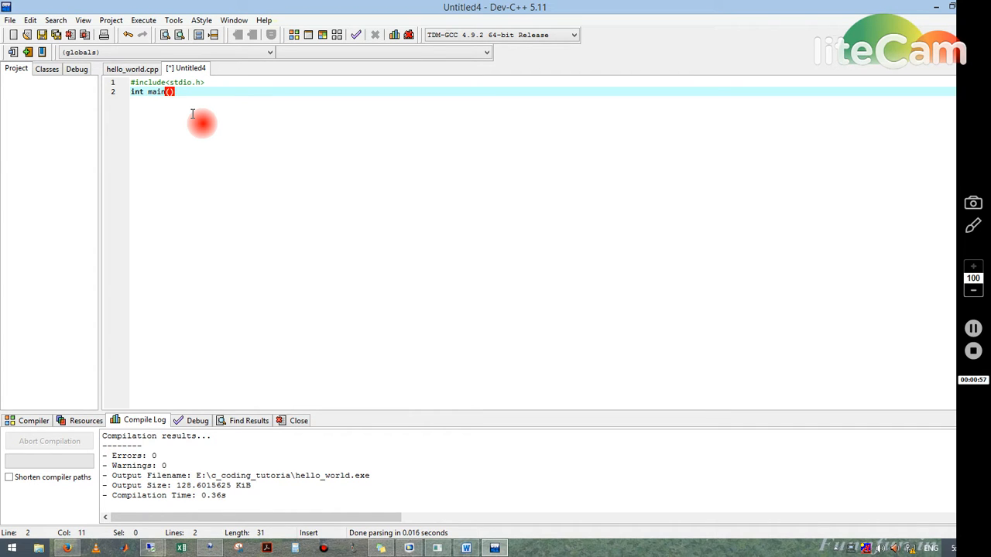
pyautogui.press('enter')
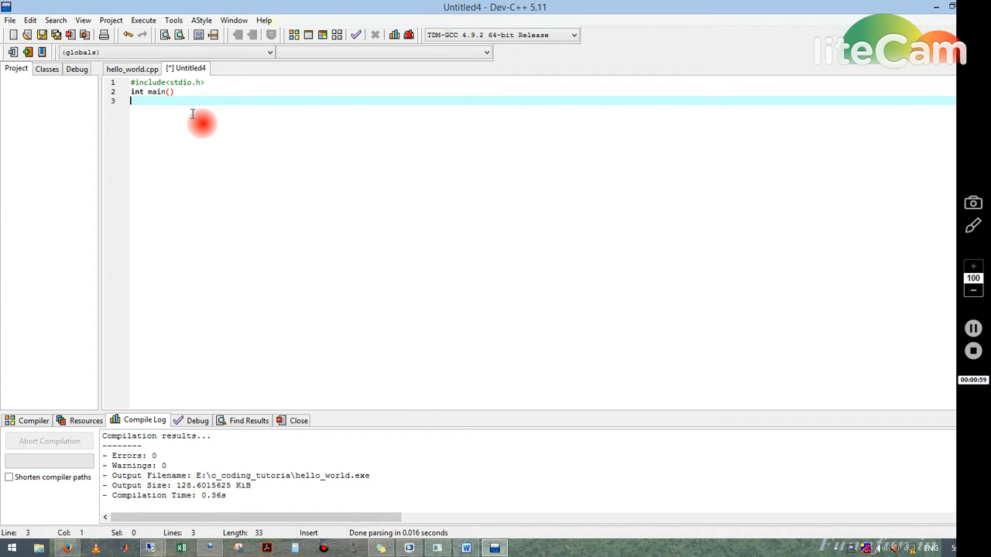
pyautogui.write('{')
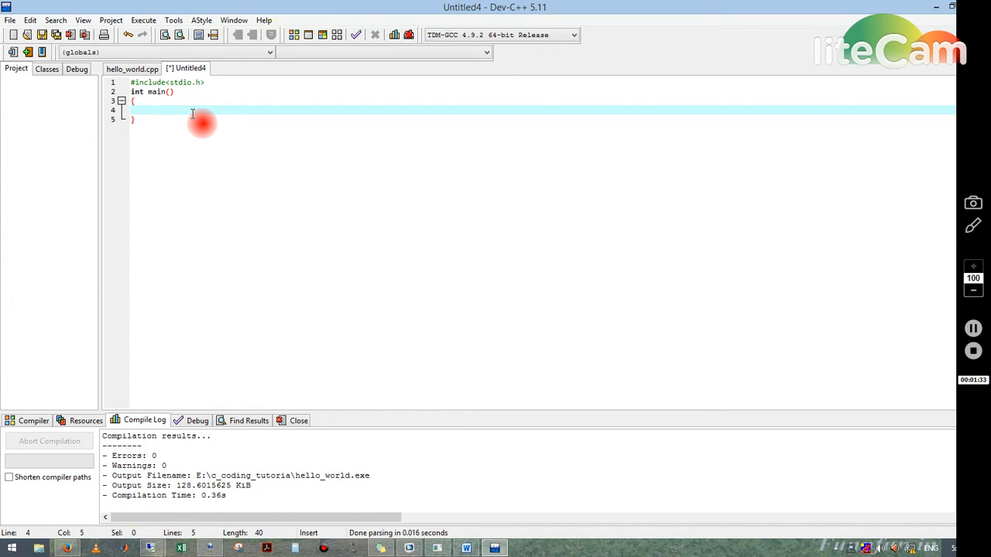
# - Declare int n,i; inside main
pyautogui.write('s')
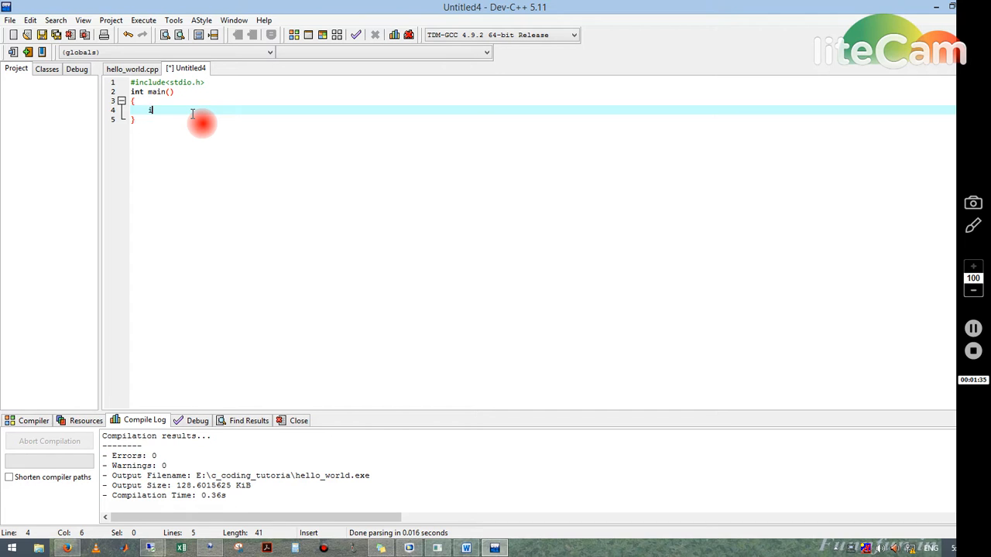
pyautogui.write('nt')
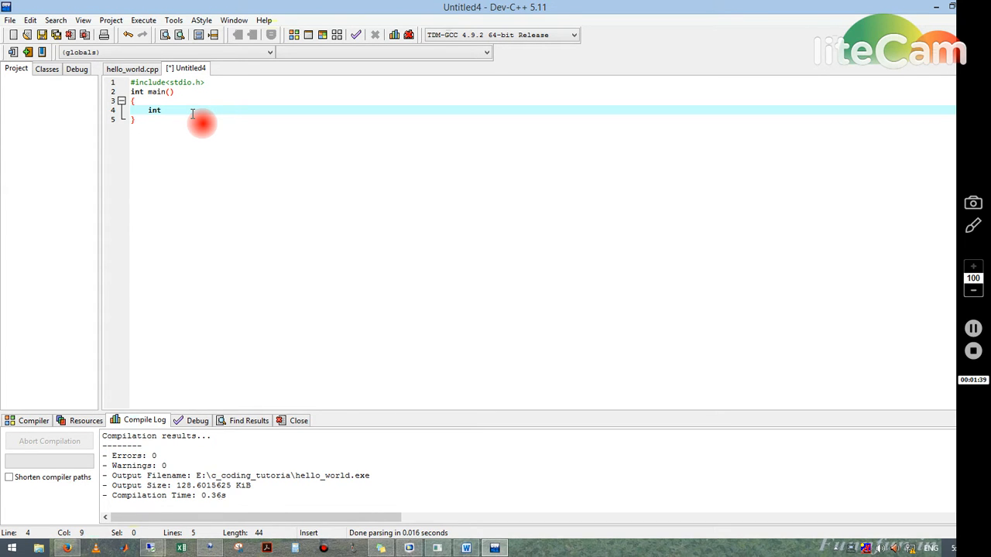
pyautogui.write('n,')
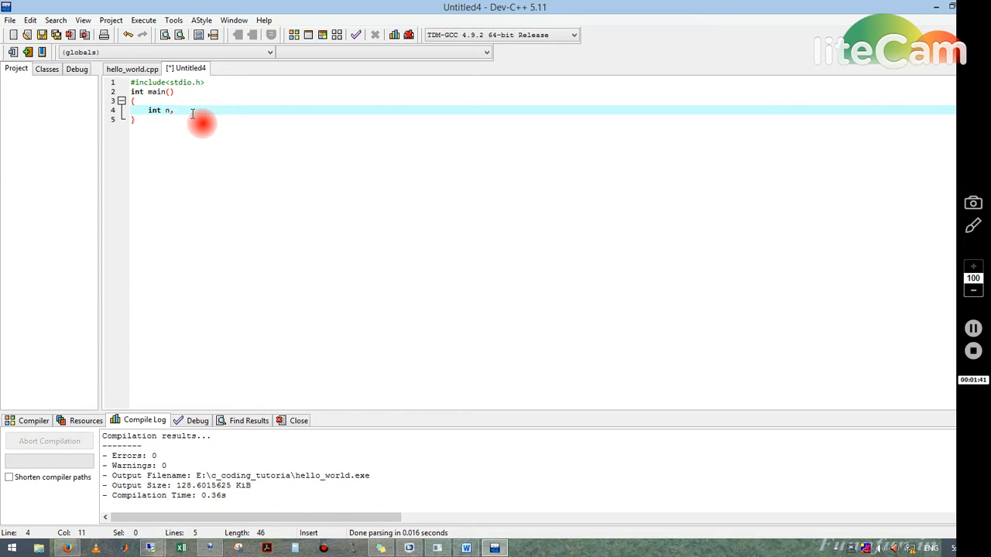
pyautogui.write('i')
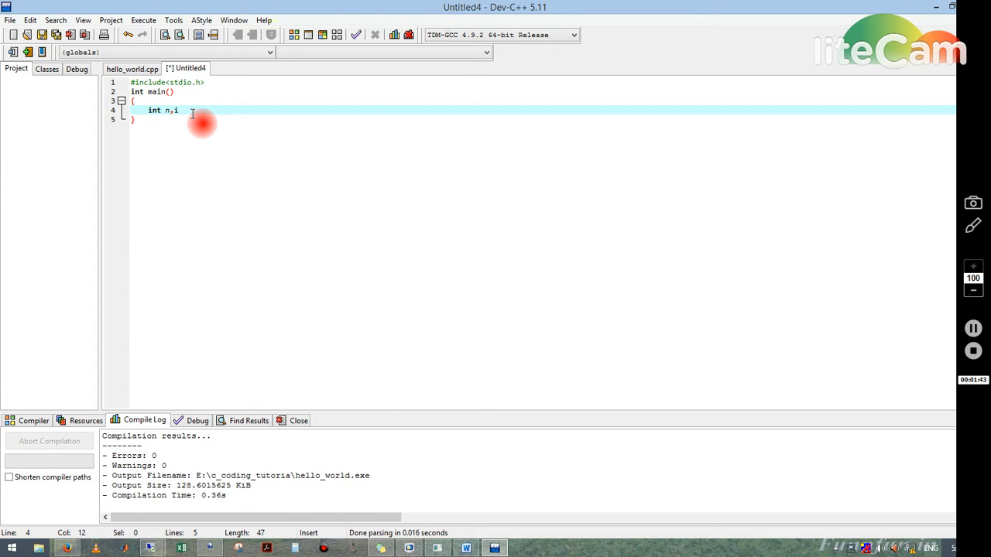
pyautogui.write(';')
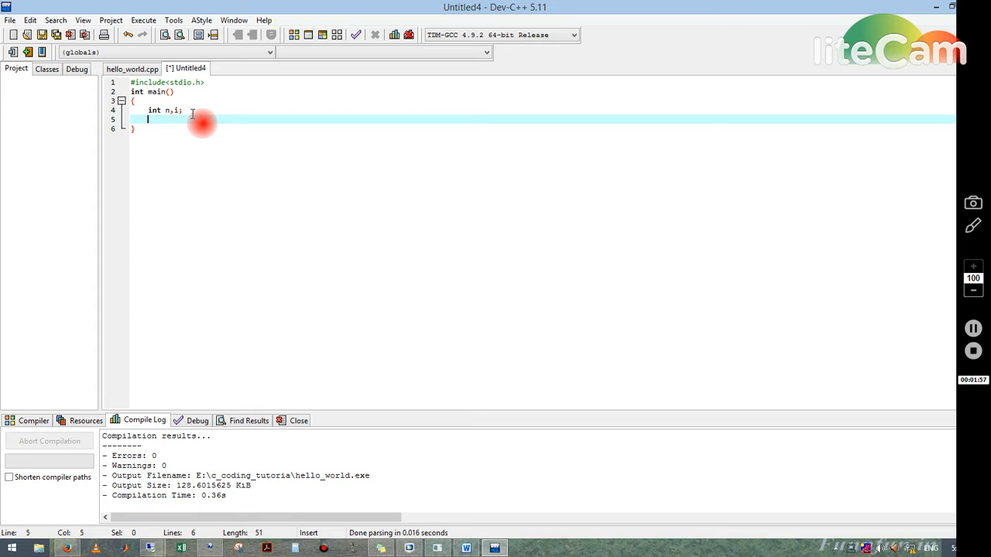
# - Declare unsigned long long factorial=1; on the next line
pyautogui.write('u')
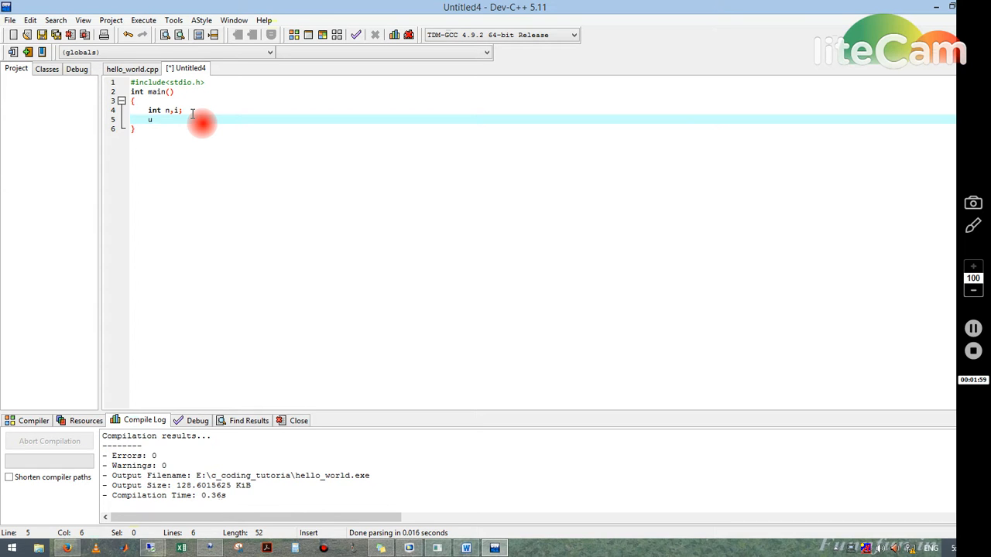
pyautogui.write('nsigned')
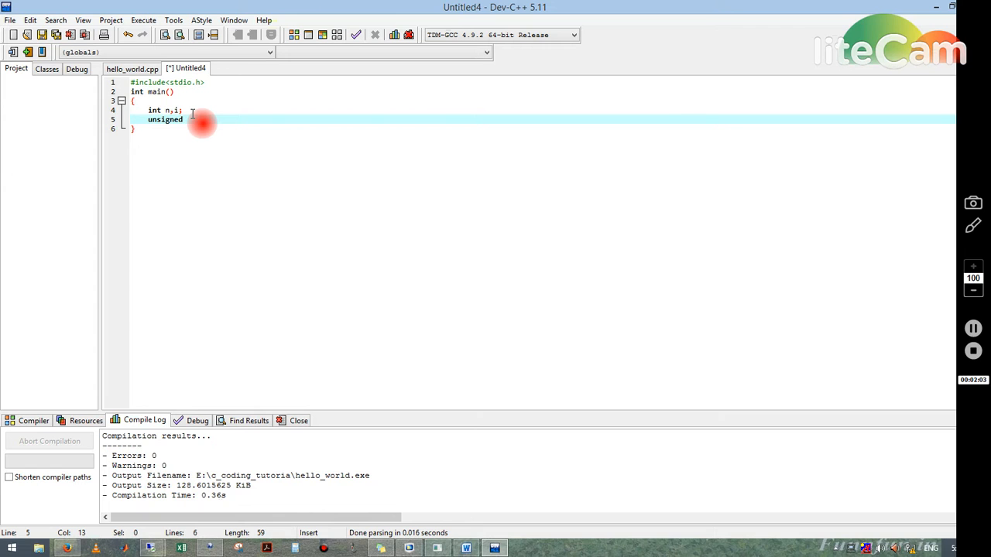
pyautogui.write('long')
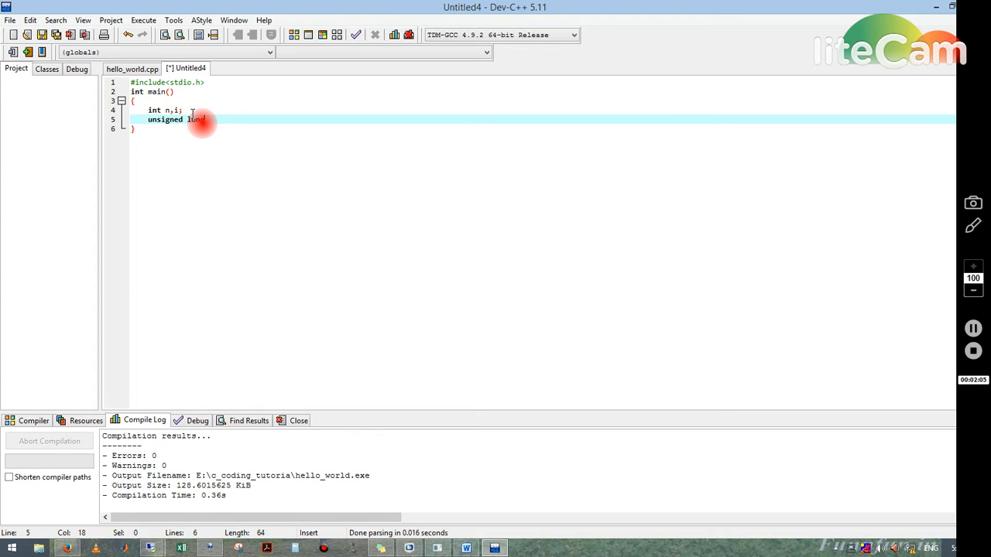
pyautogui.write('long f')
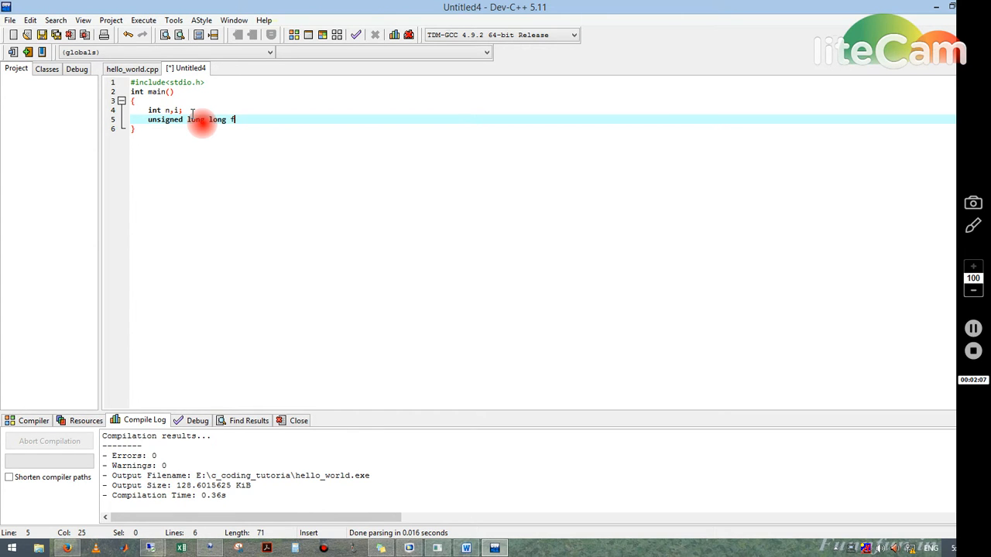
pyautogui.write('actorial')
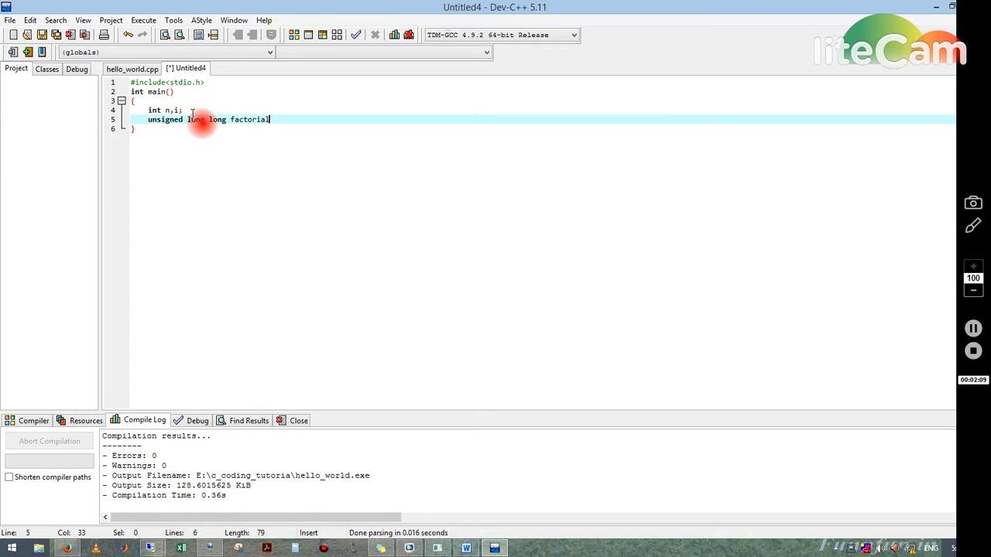
pyautogui.write('=1')
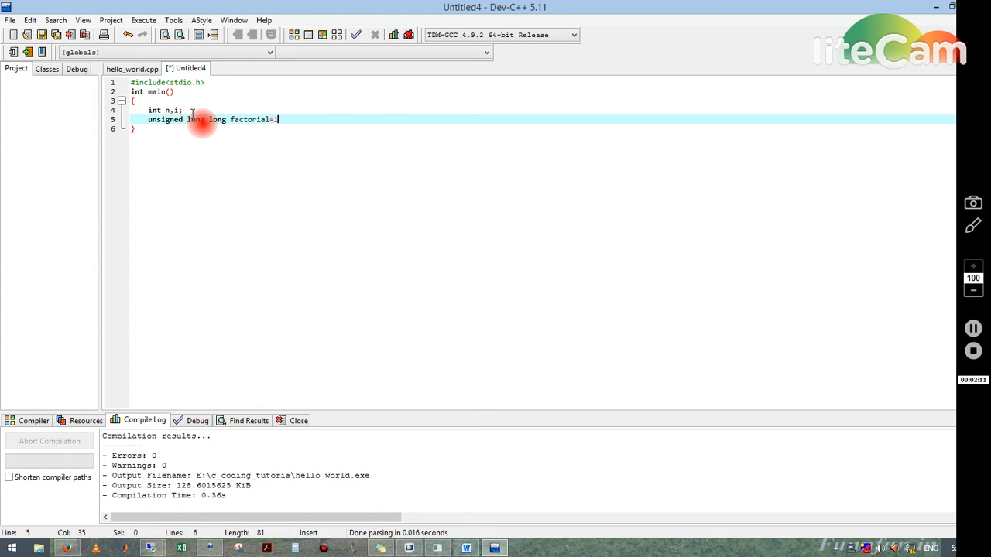
pyautogui.write(';')
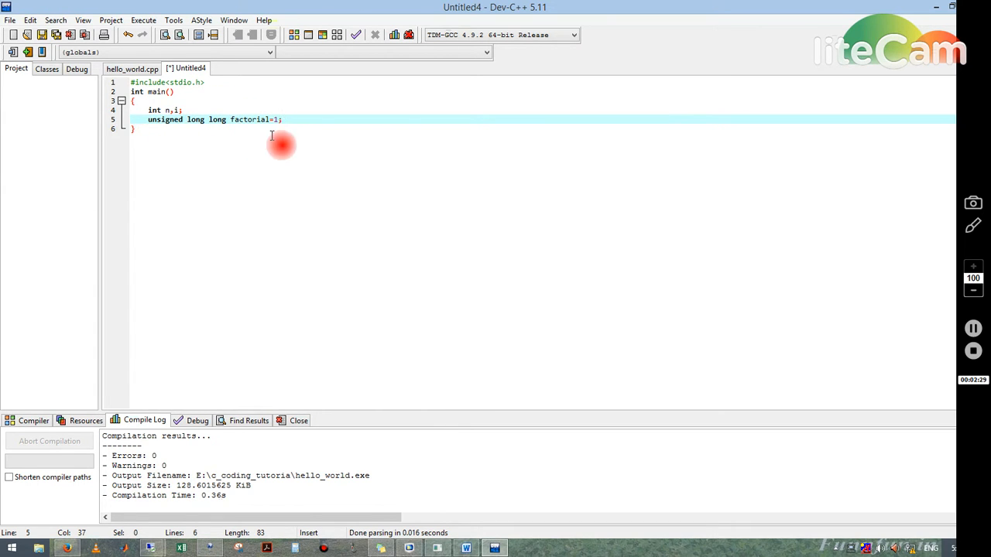
pyautogui.moveTo(309, 144)
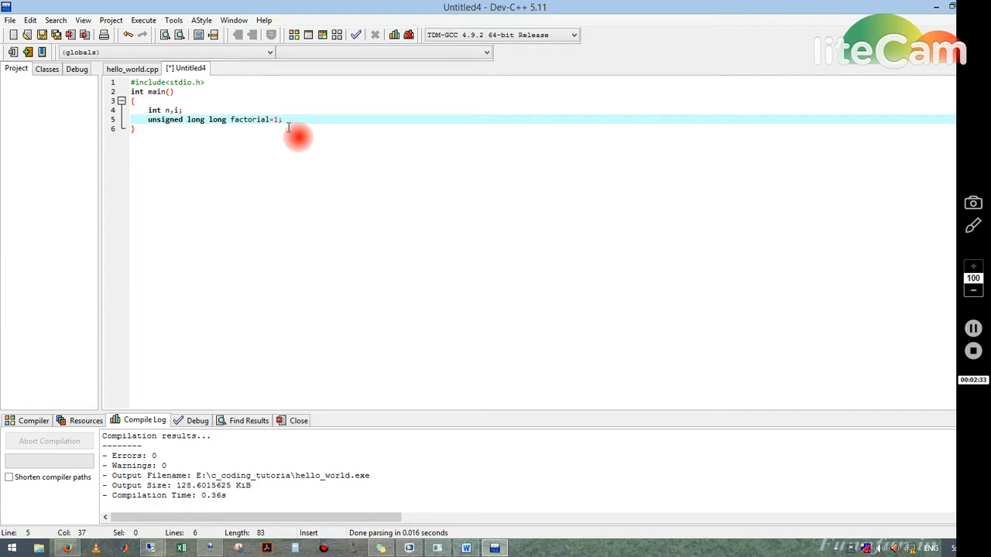
pyautogui.moveTo(199, 136)
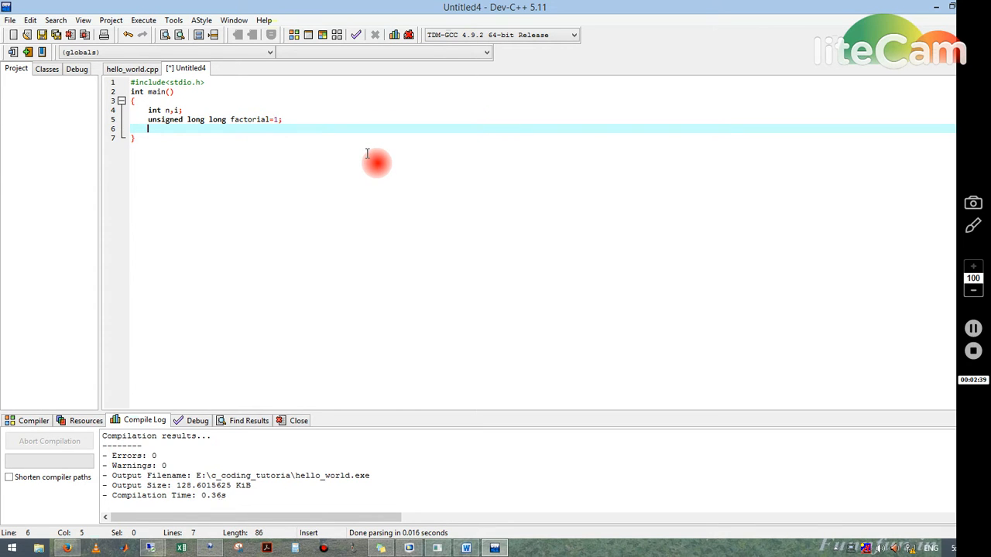
# - Add printf("enter the number to calculate its factorial"); as the prompt
pyautogui.write('p')
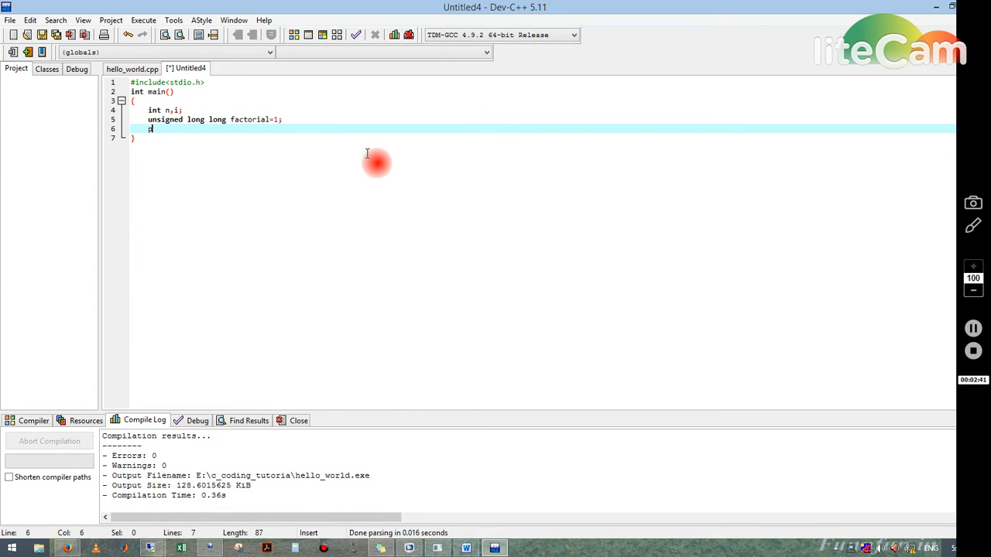
pyautogui.write('rint')
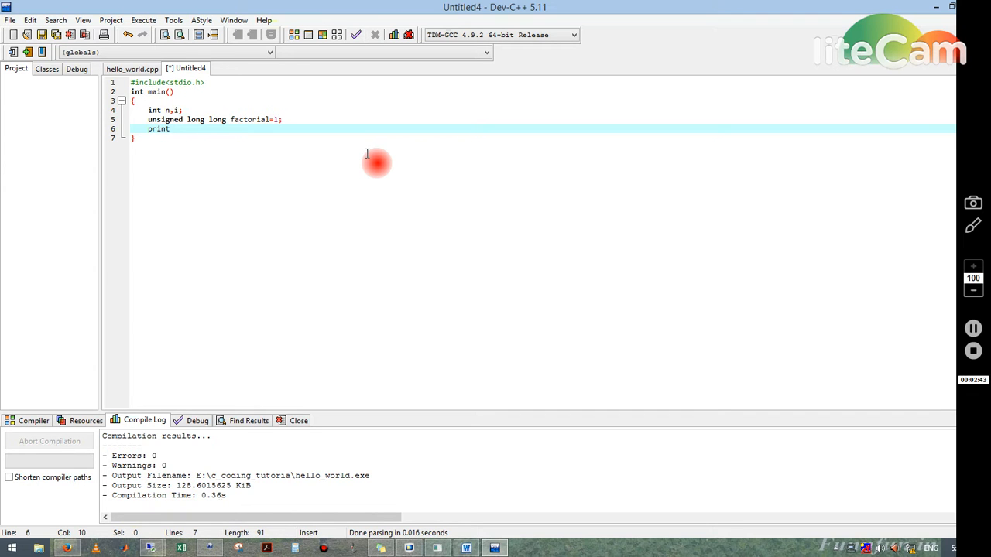
pyautogui.write('f()')
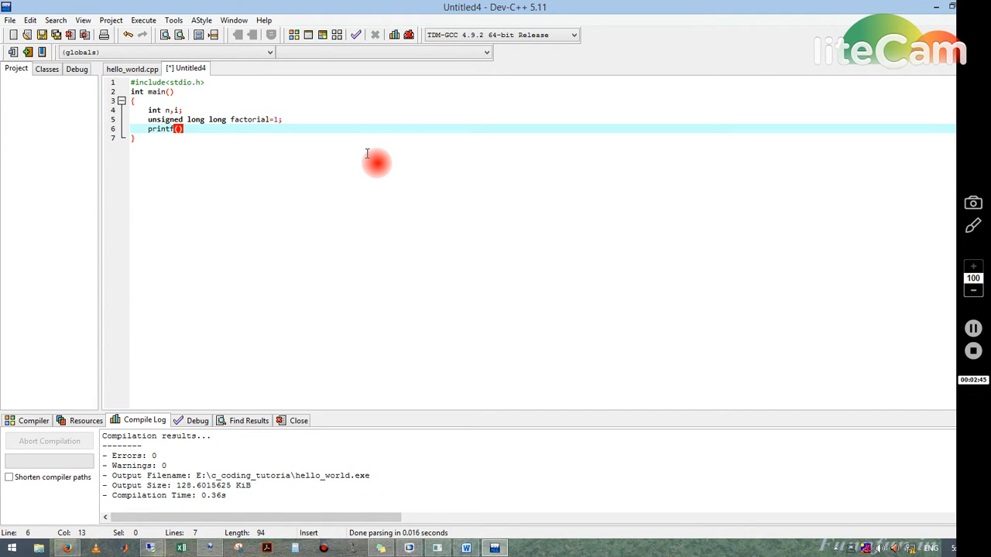
pyautogui.write('""')
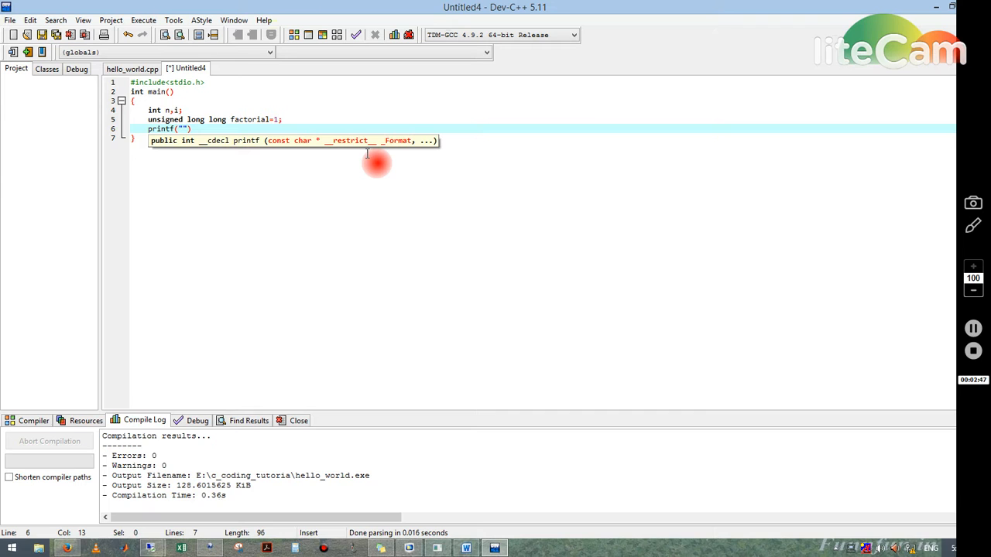
pyautogui.write('d')
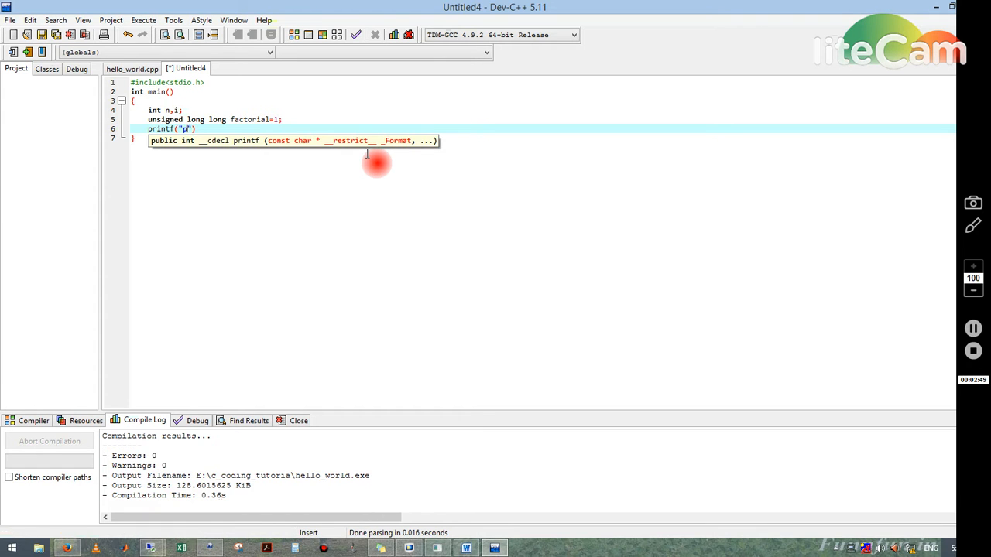
pyautogui.write('please')
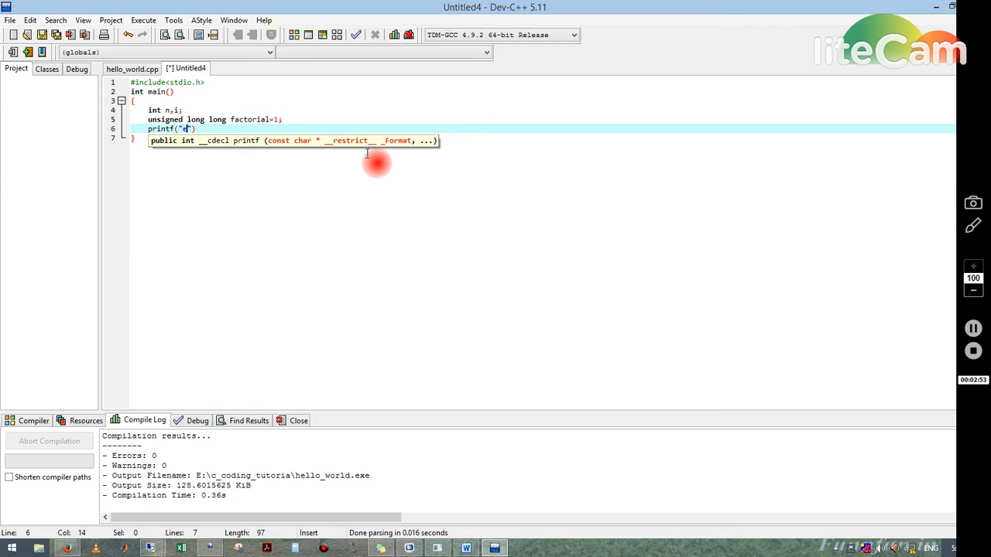
pyautogui.write('enter the number to')
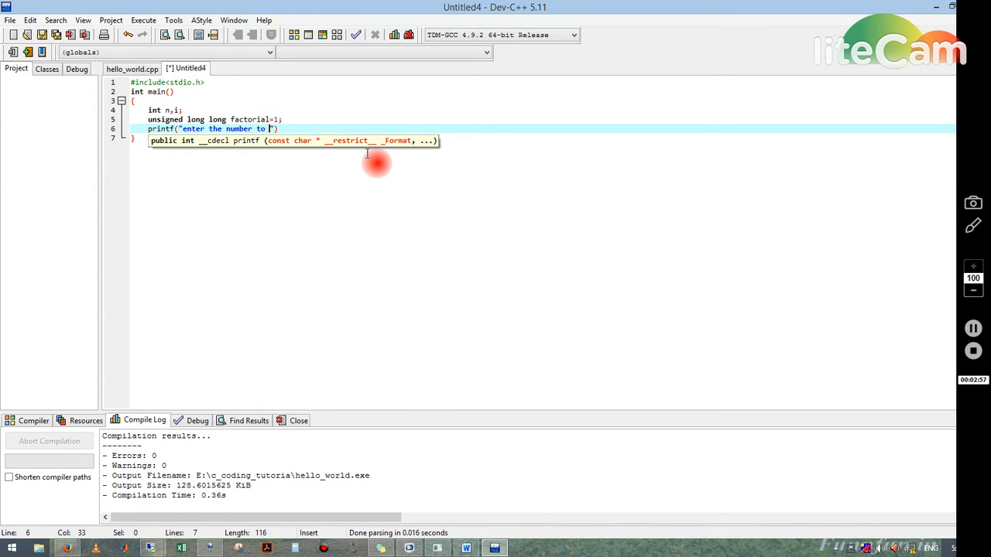
pyautogui.write('calculate its factorial')
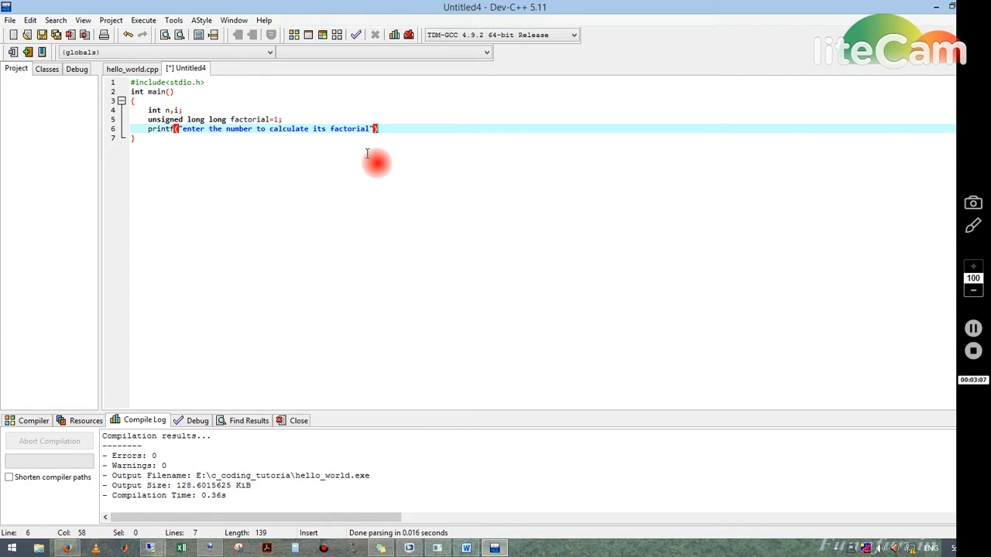
pyautogui.write(';')
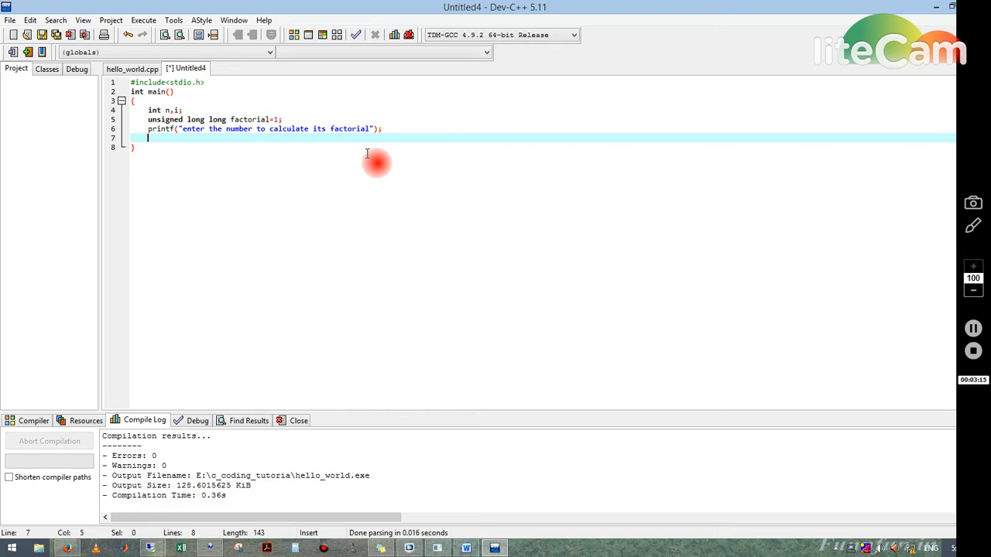
# - Read the number into n with scanf("%d",&n);
pyautogui.write('sc')
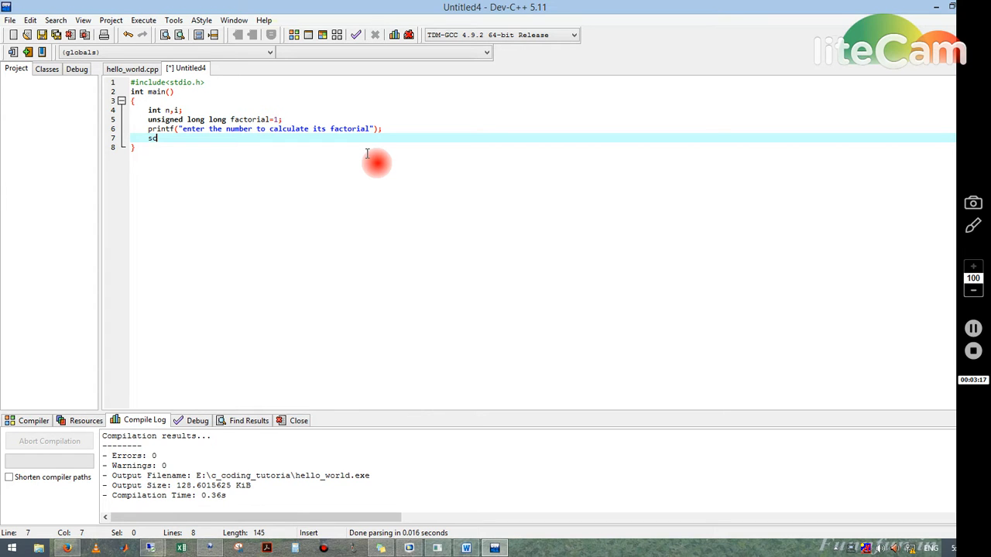
pyautogui.write('canf(')
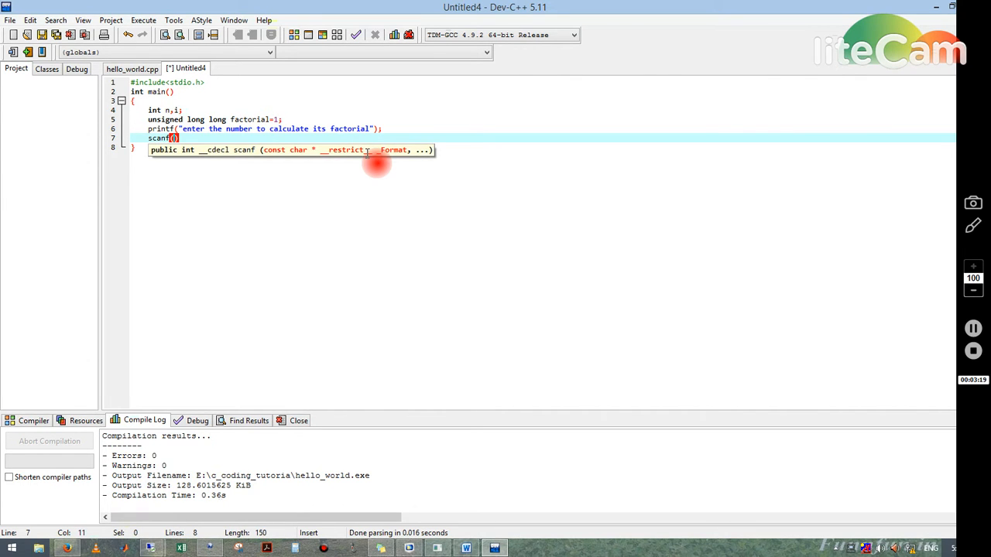
pyautogui.write('""')
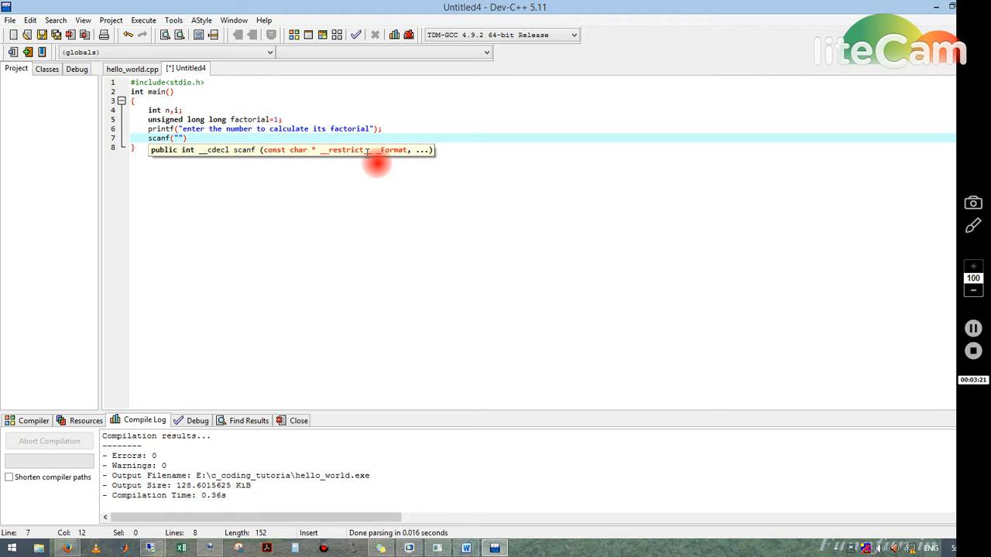
pyautogui.write('%d')
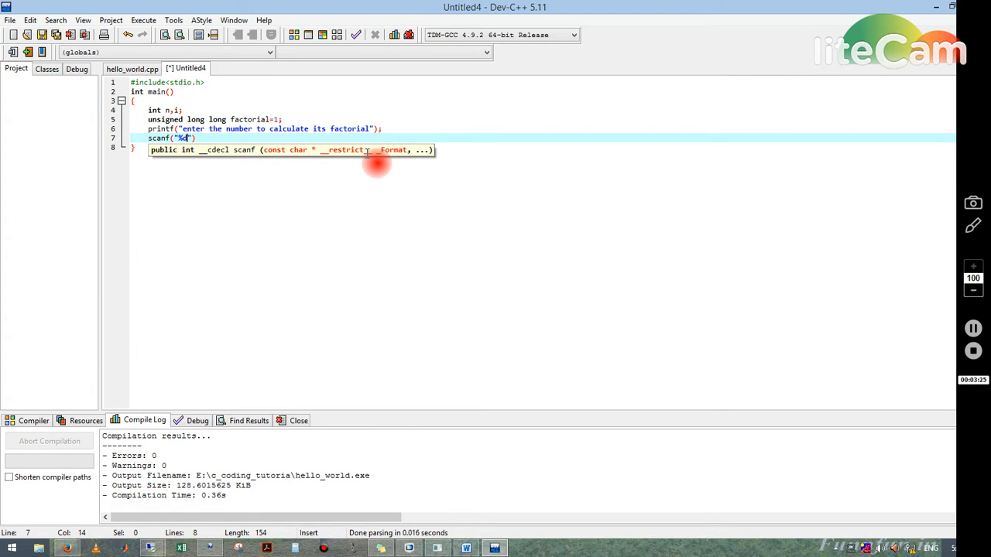
pyautogui.write('d')
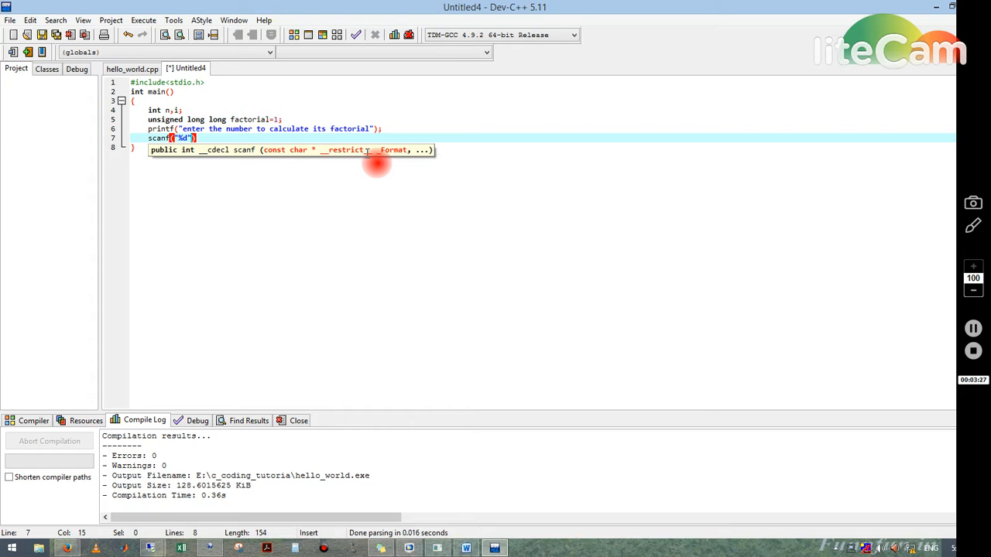
pyautogui.write(',')
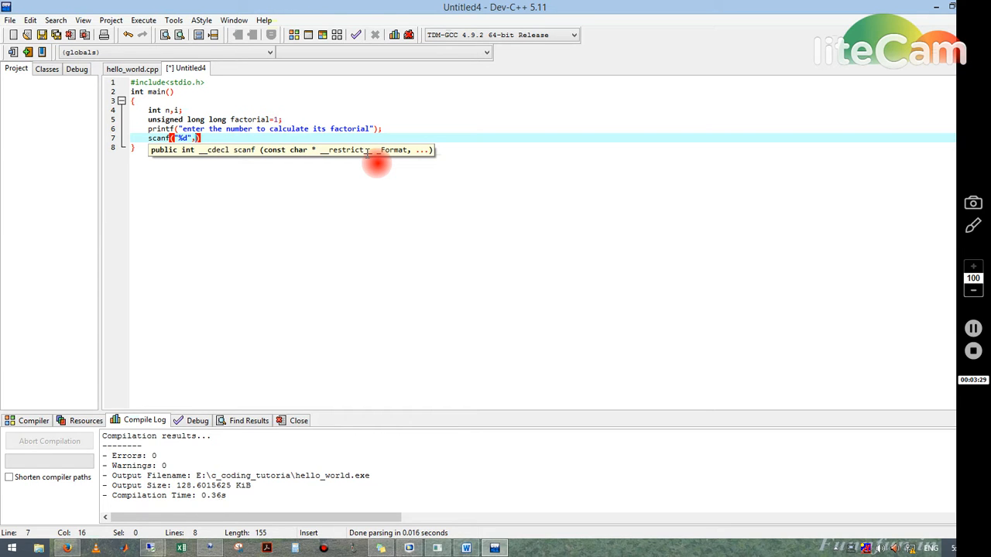
pyautogui.write('&n')
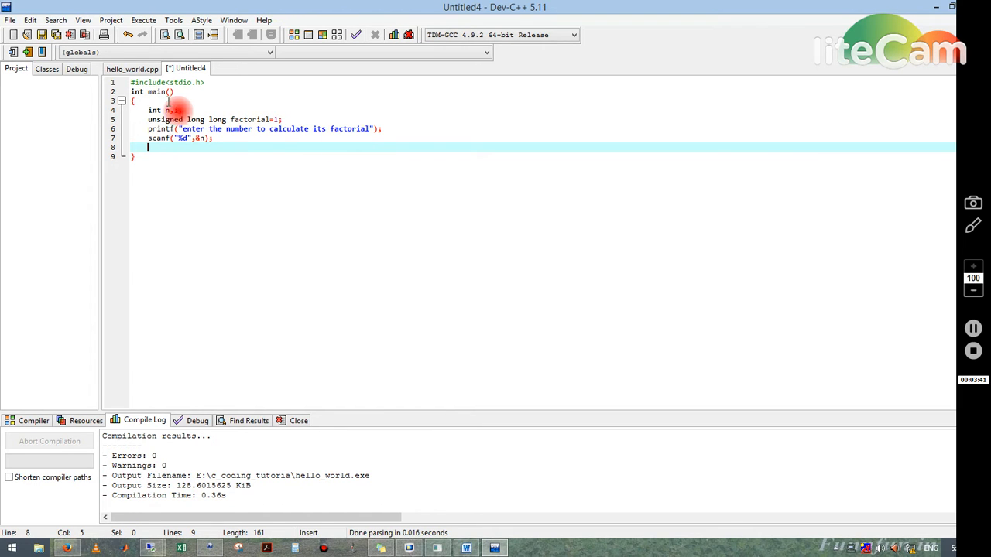
pyautogui.write('n,i;')
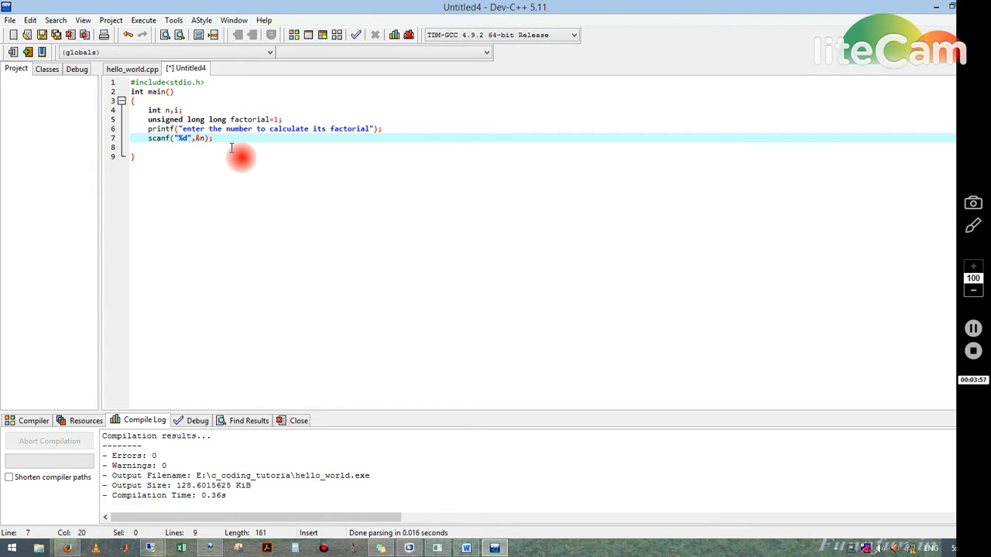
# - Add the if(n<0) negative-number check below the input statement
pyautogui.press('enter')
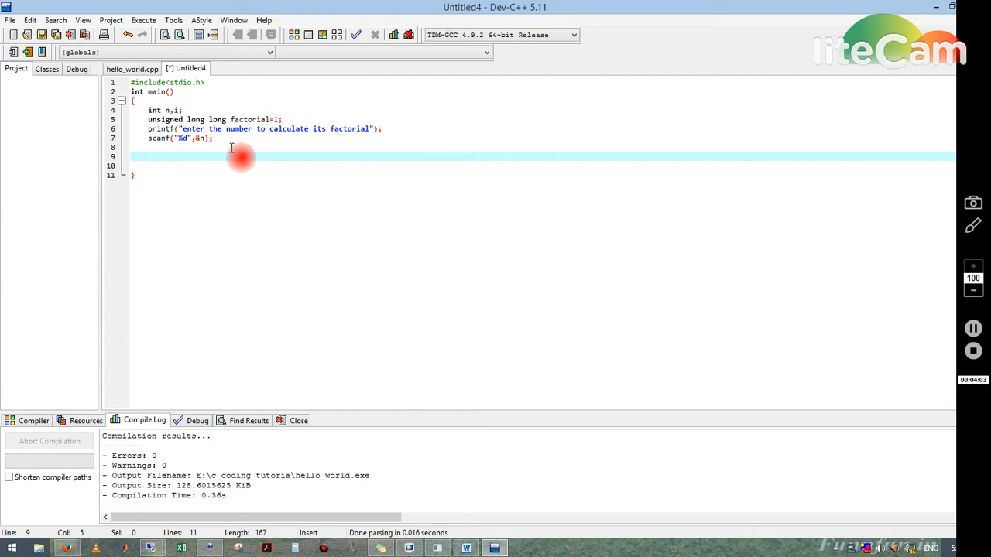
pyautogui.write('if(')
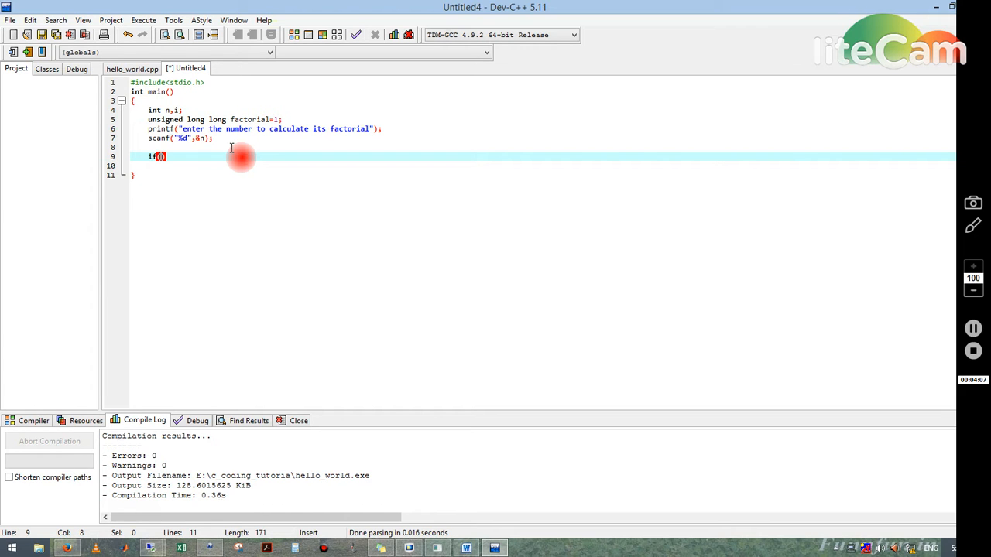
pyautogui.write('n<')
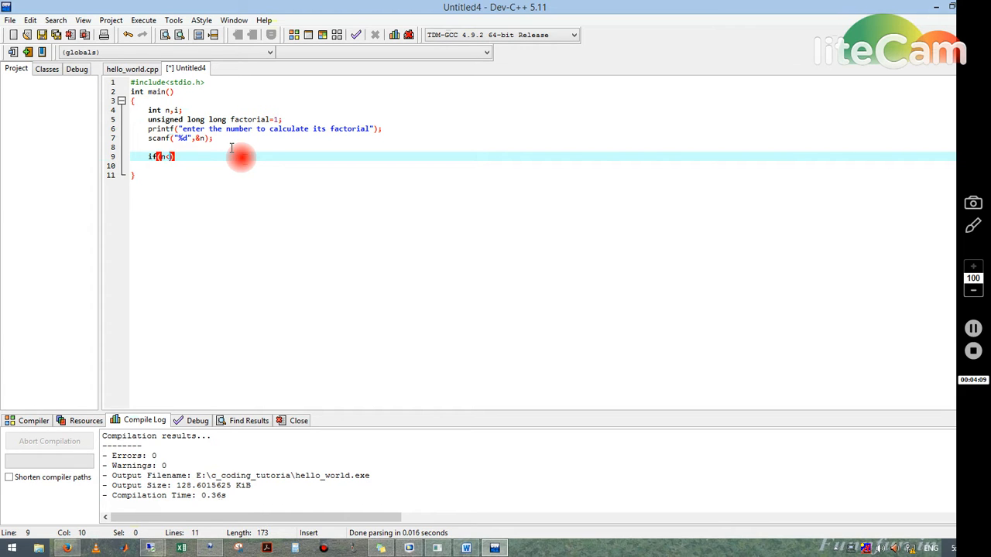
pyautogui.write('0')
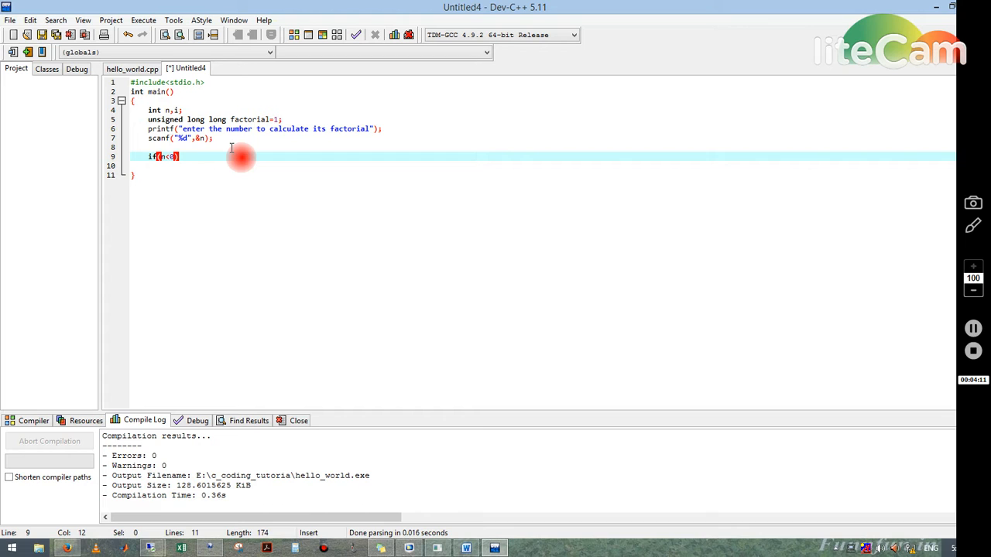
pyautogui.press('Enter')
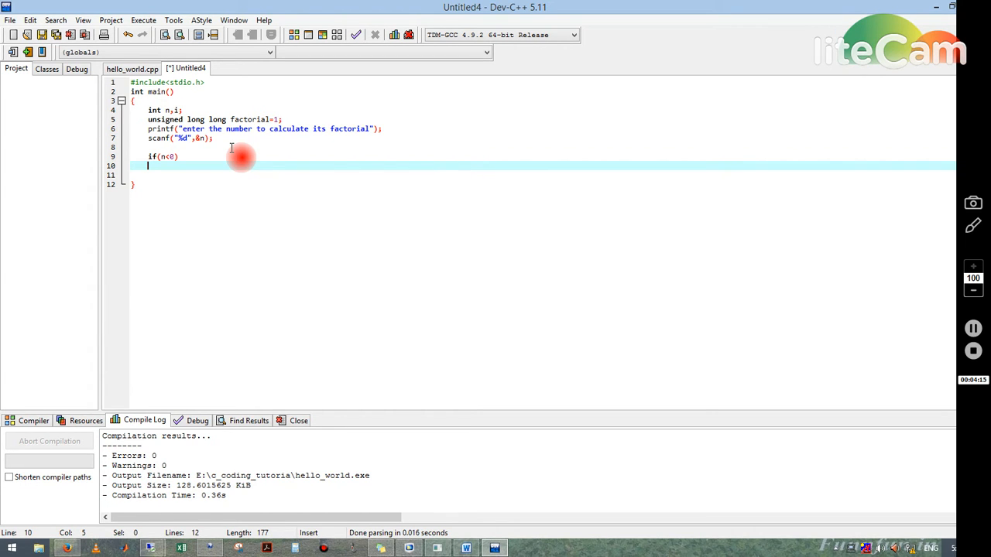
# - Print "Error! Factorial of a negative number does not exist" under the check
pyautogui.write('printf')
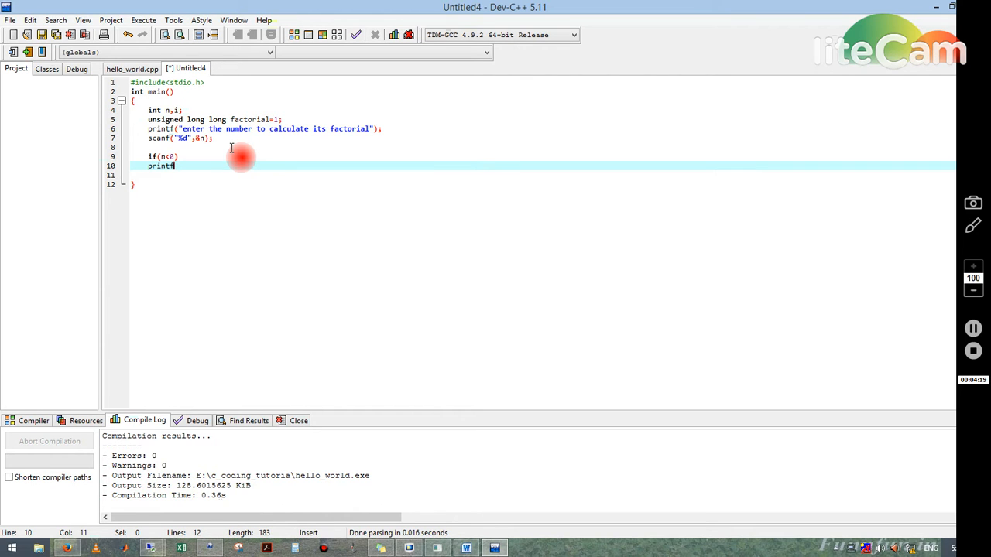
pyautogui.write('("')
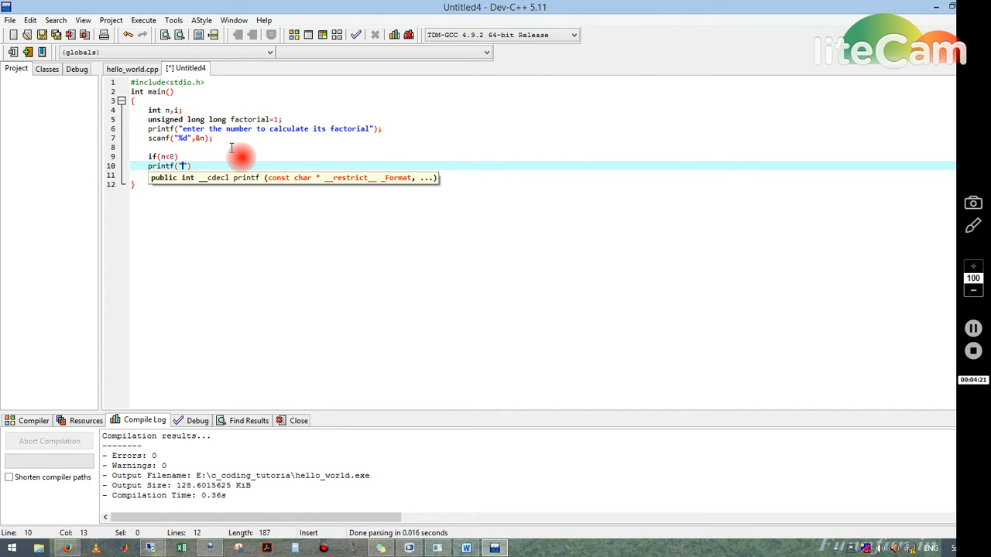
pyautogui.write('Error')
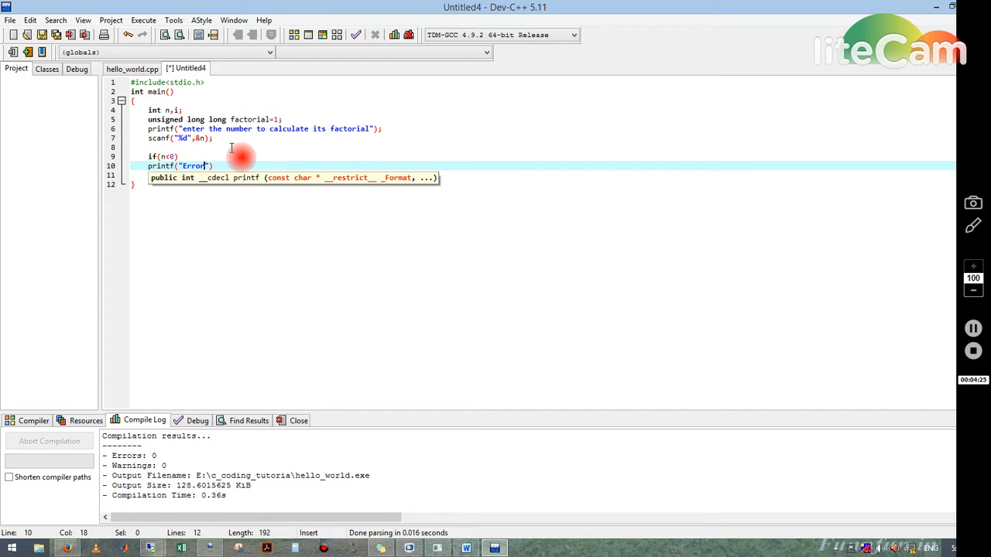
pyautogui.write('!')
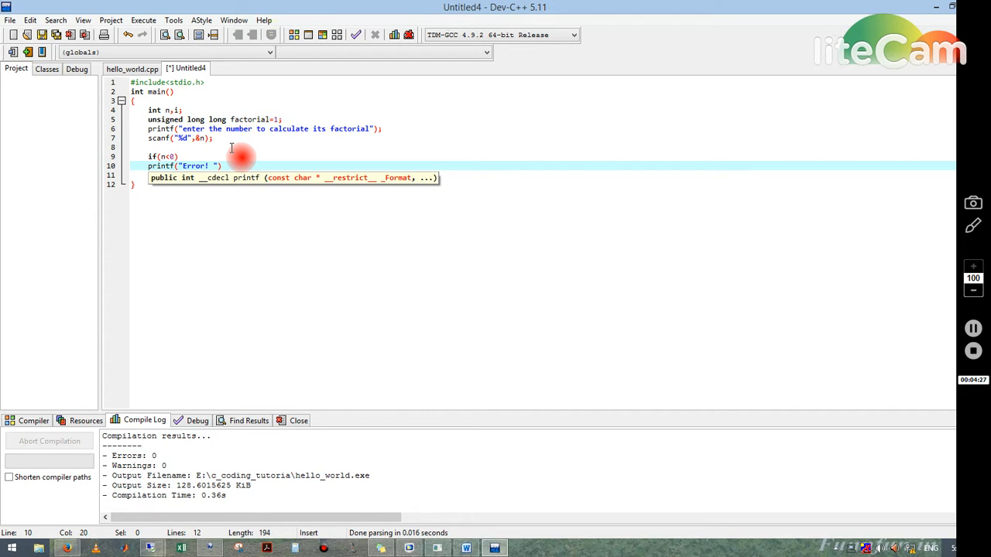
pyautogui.write('Factorial of a negative n')
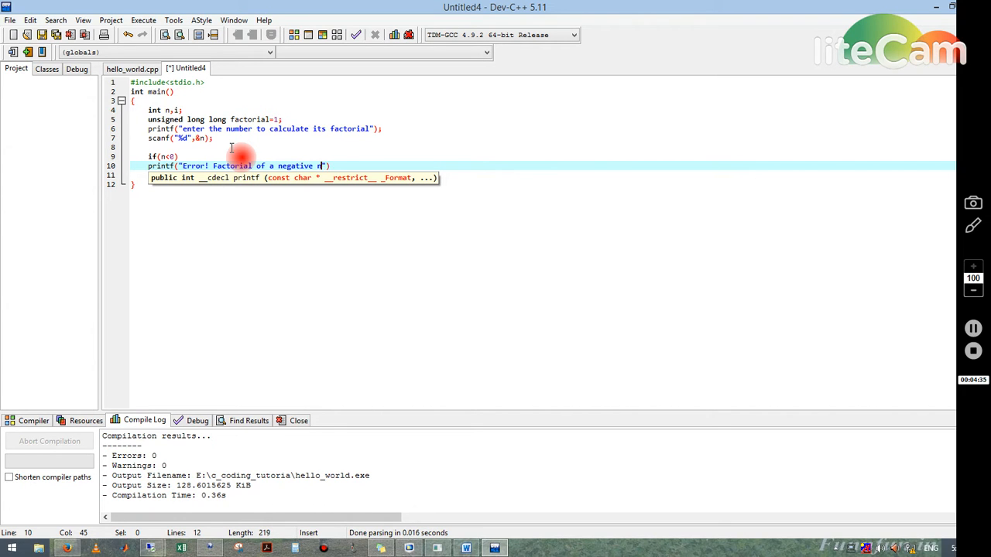
pyautogui.write('umber does not')
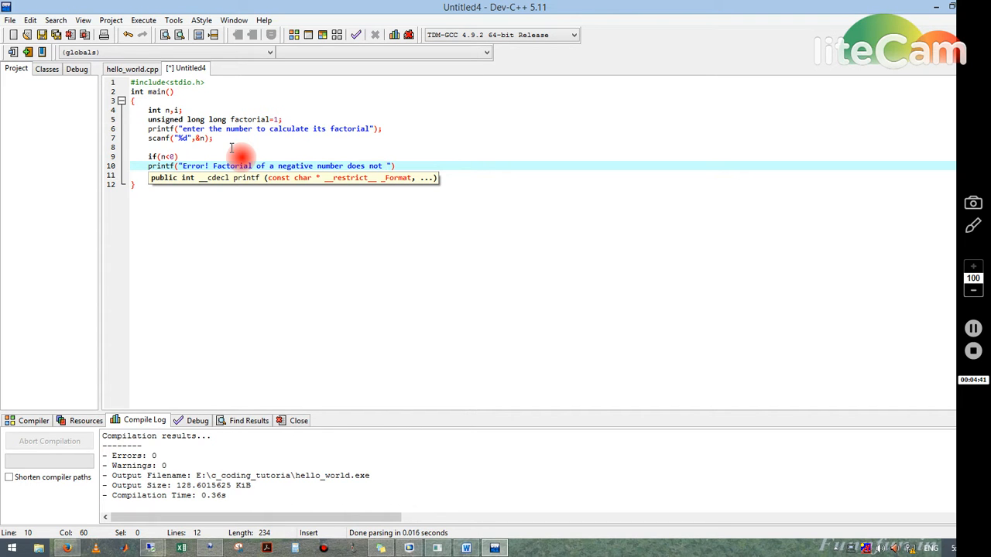
pyautogui.write('exu')
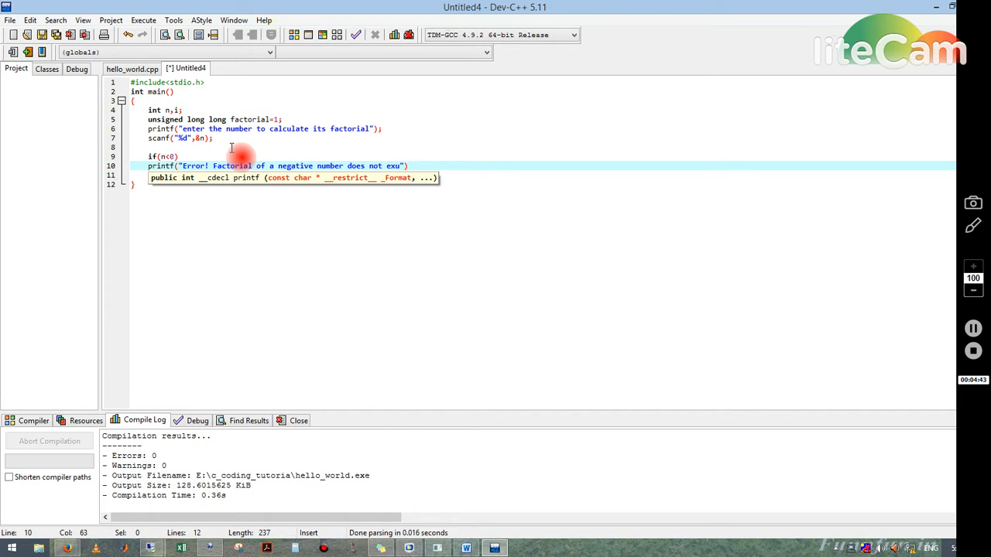
pyautogui.write('ist')
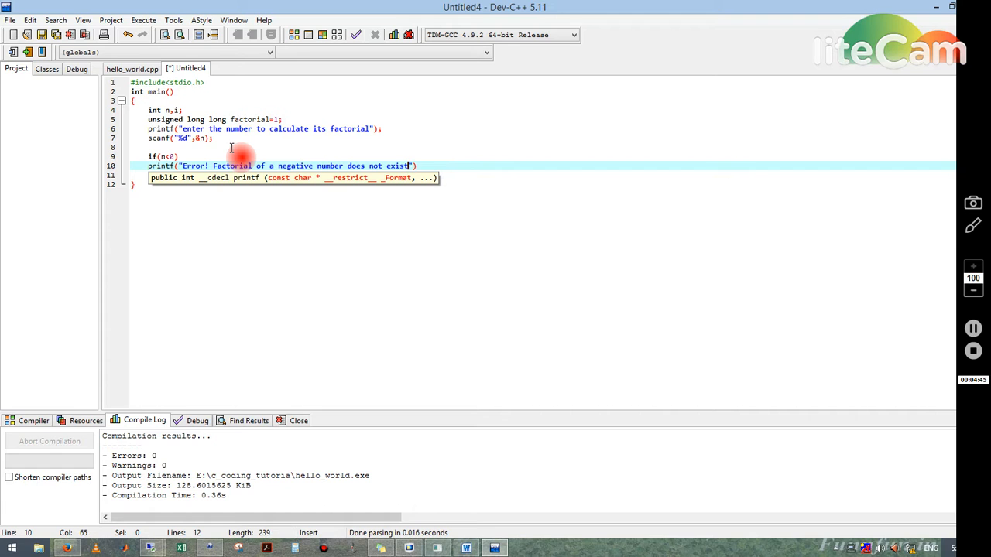
pyautogui.write(')')
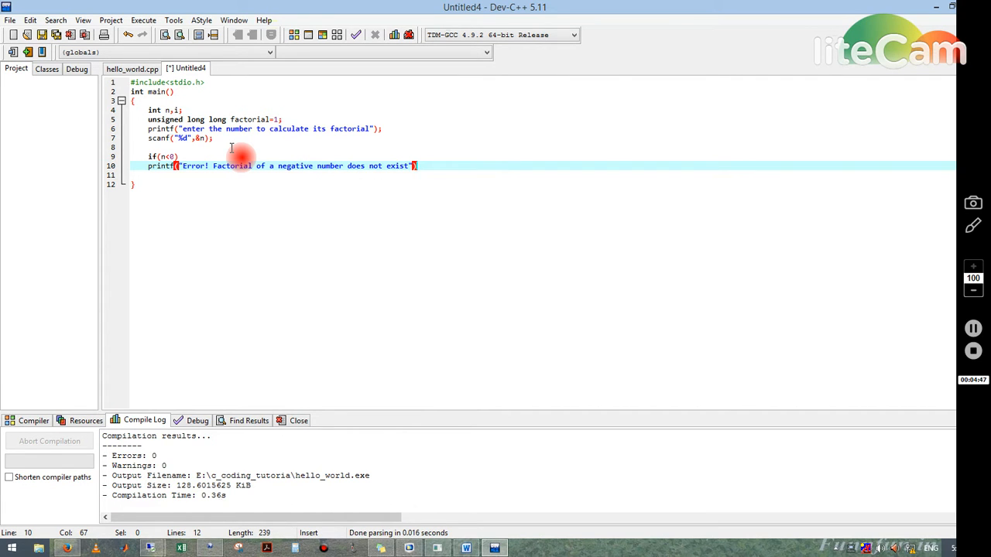
pyautogui.write(';')
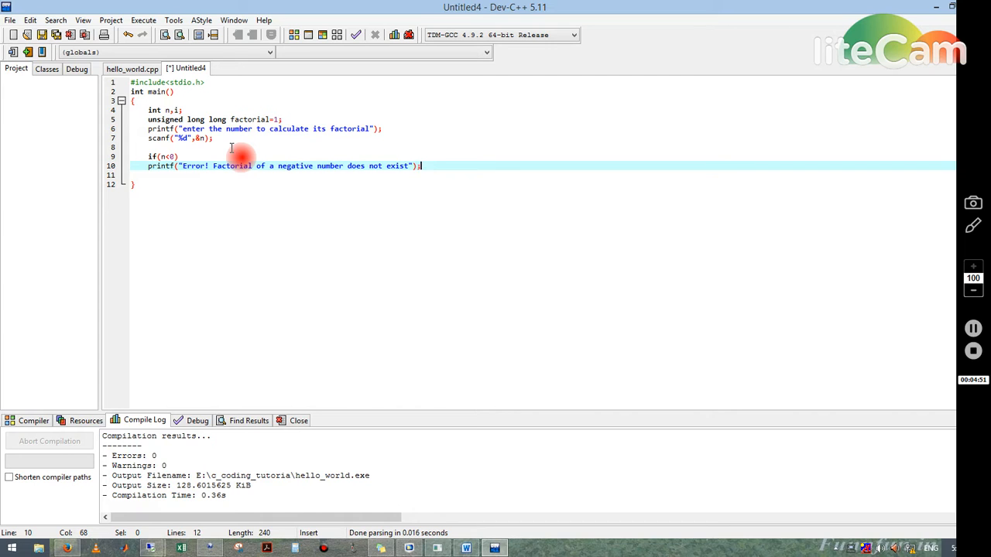
# - Start an else branch with its opening brace
pyautogui.write('else')
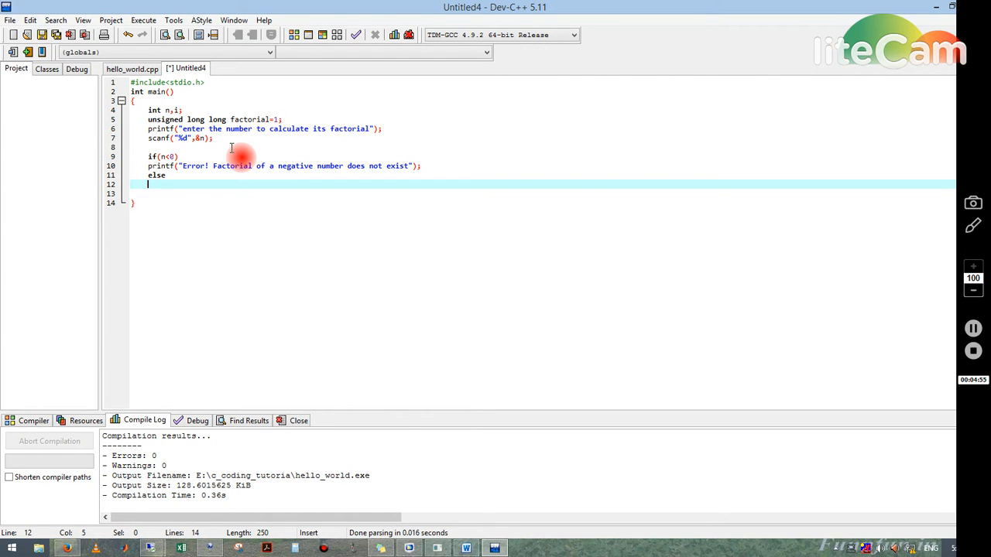
pyautogui.write('{')
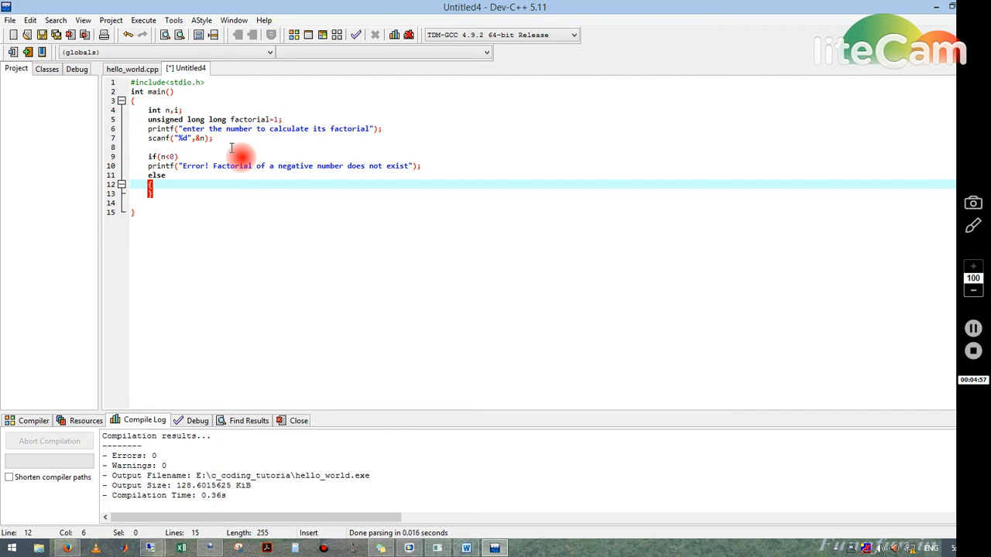
pyautogui.press('enter')
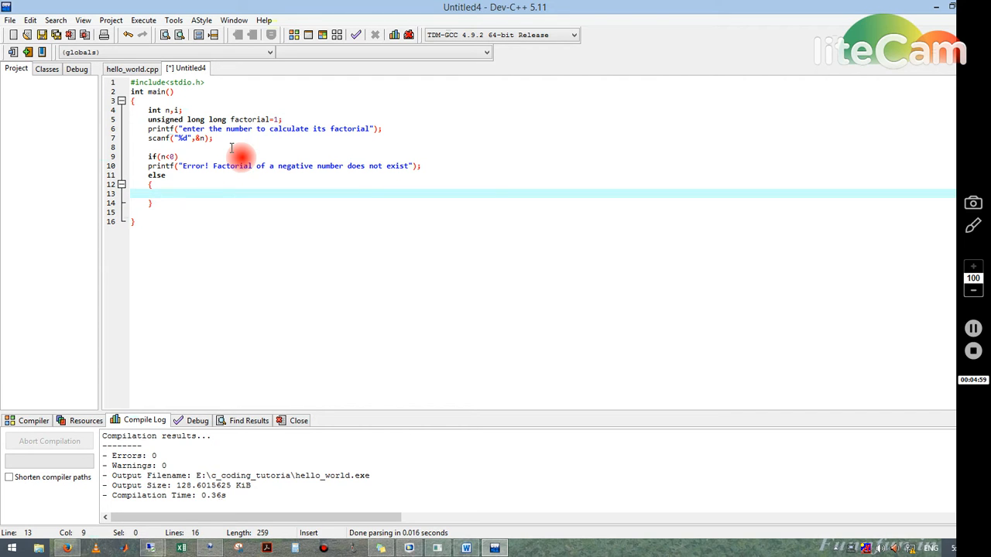
# - Write the for(i=1;i<=n;i++) loop inside the else block
pyautogui.write('for')
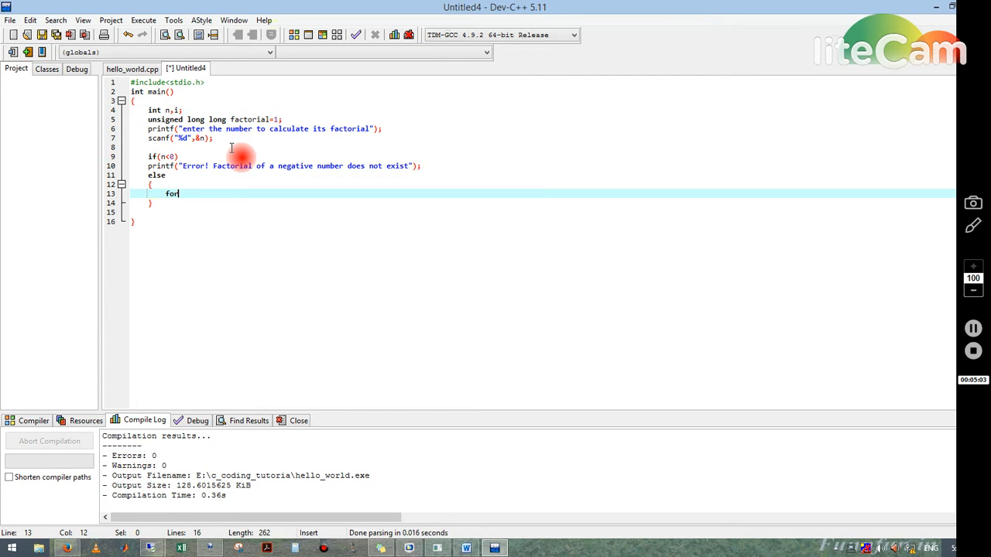
pyautogui.write('(i')
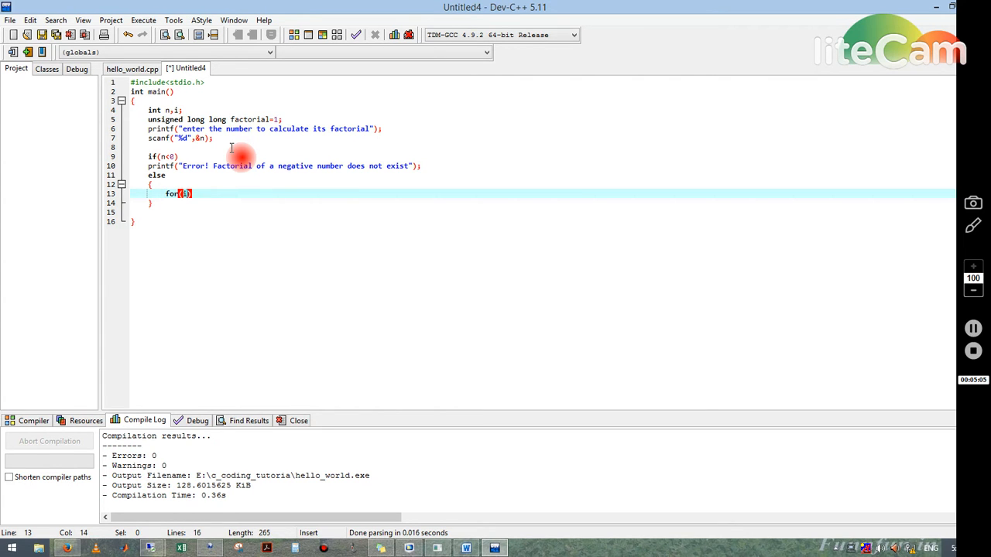
pyautogui.write('=1')
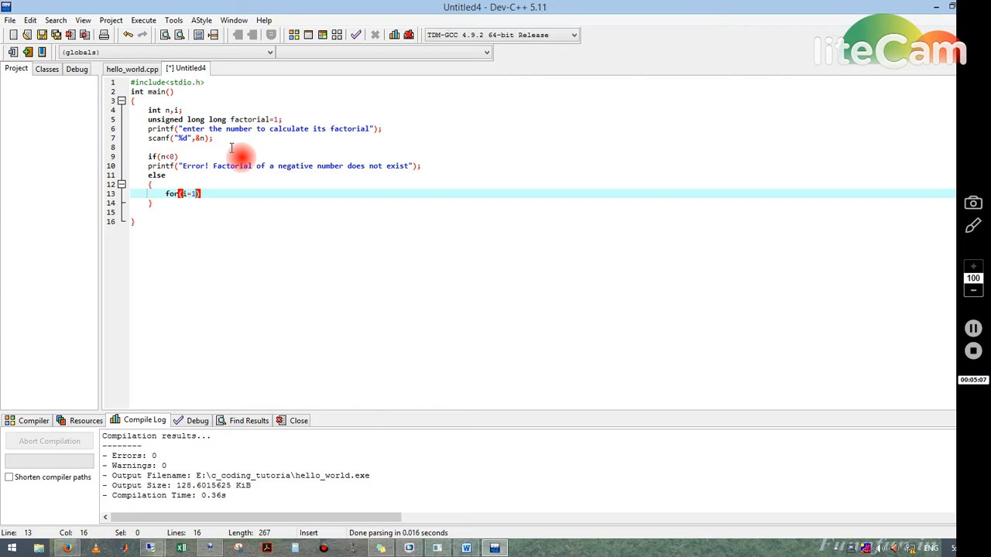
pyautogui.write(';')
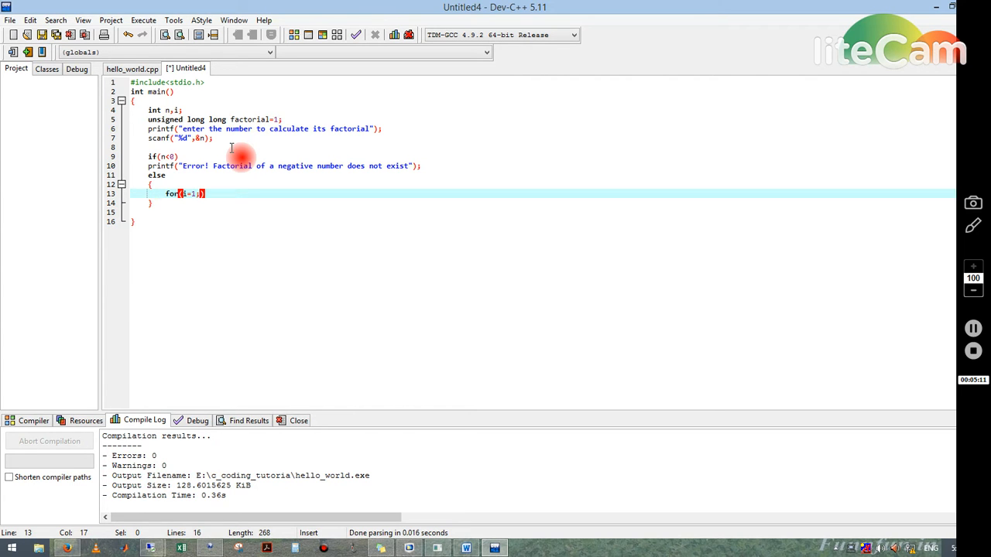
pyautogui.write('i')
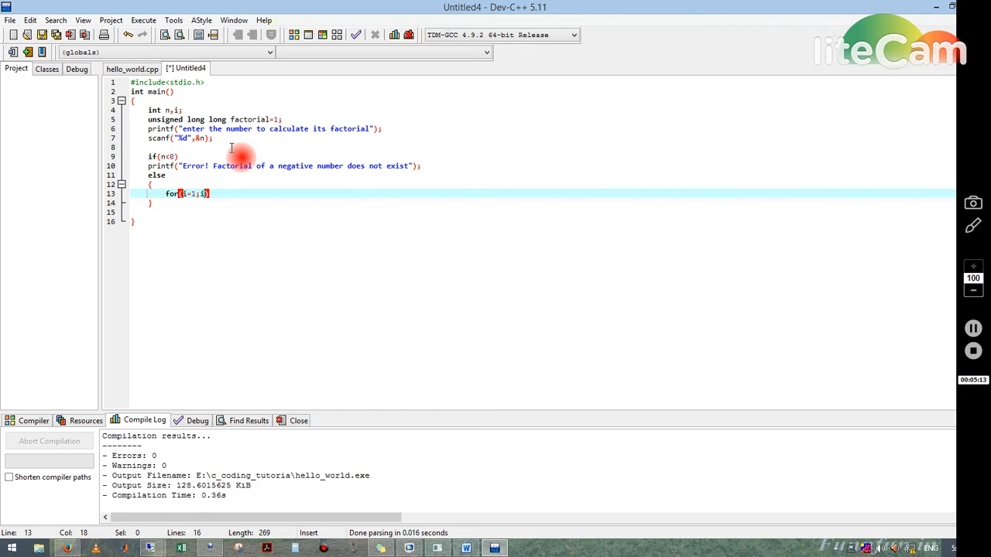
pyautogui.write('<')
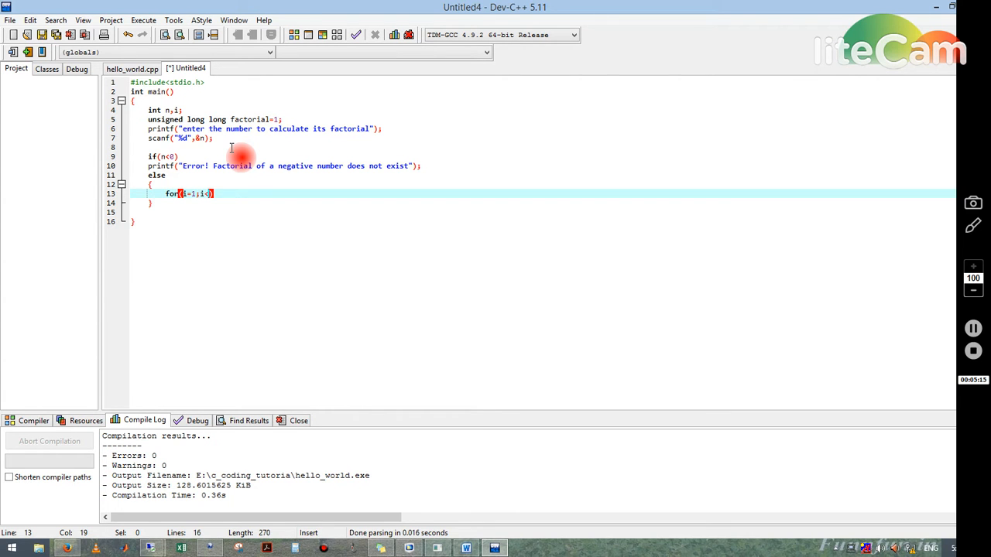
pyautogui.write('=')
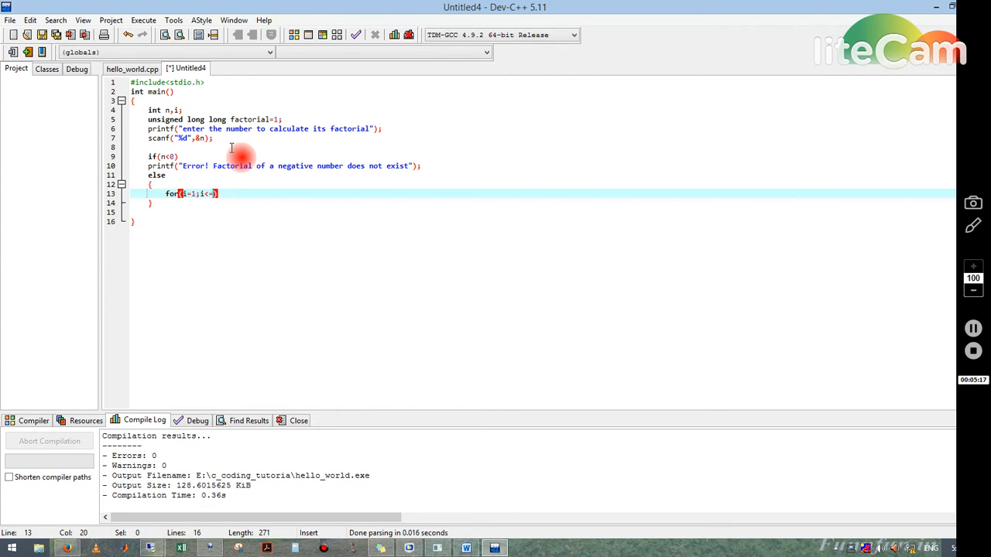
pyautogui.write('n')
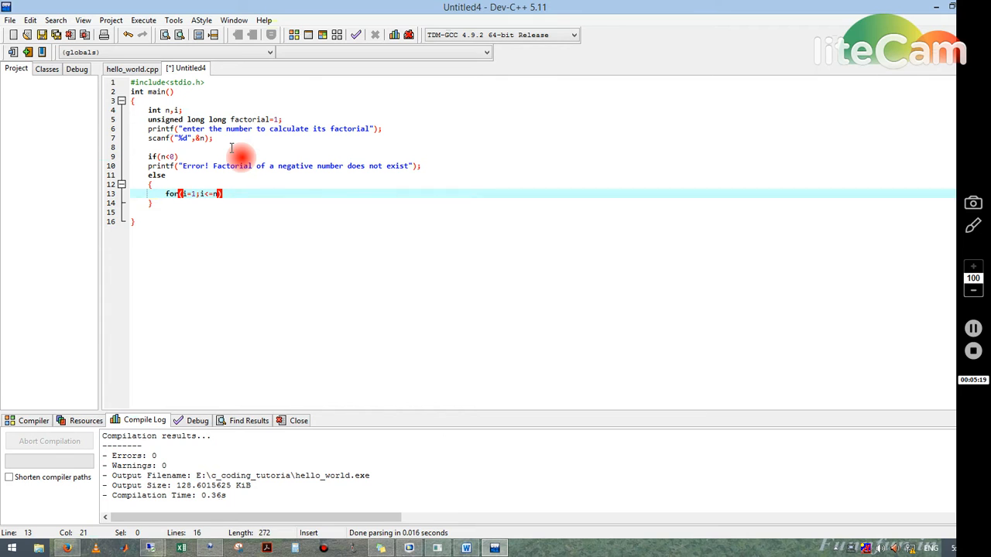
pyautogui.write(';i++')
pyautogui.write('{')
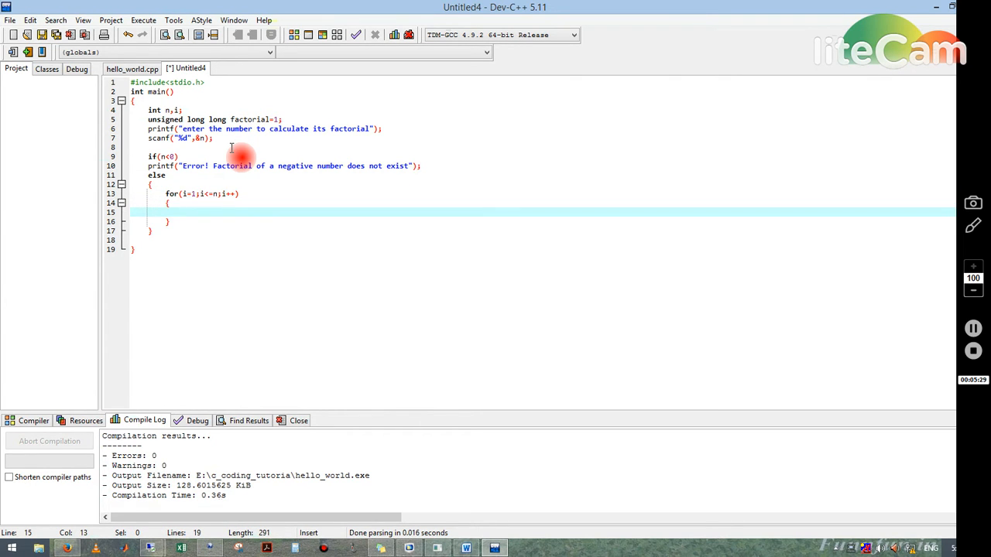
# - Make the loop body multiply factorial by i
pyautogui.write('factor')
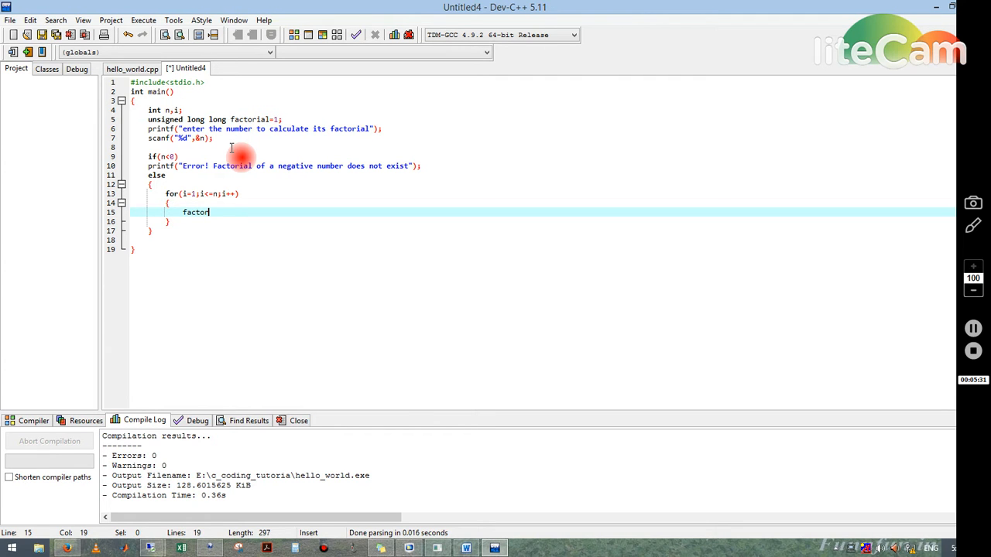
pyautogui.write('ial')
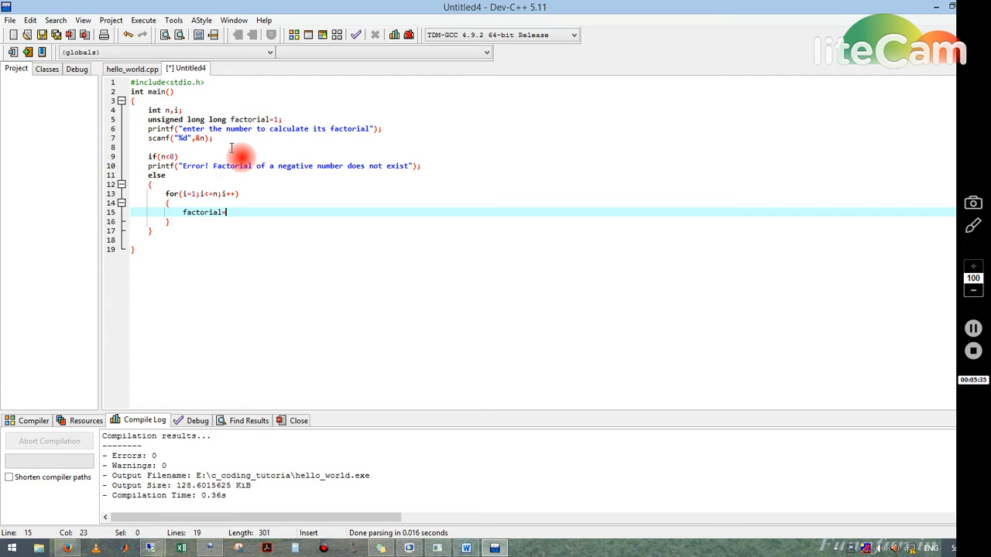
pyautogui.write('=factorial*i')
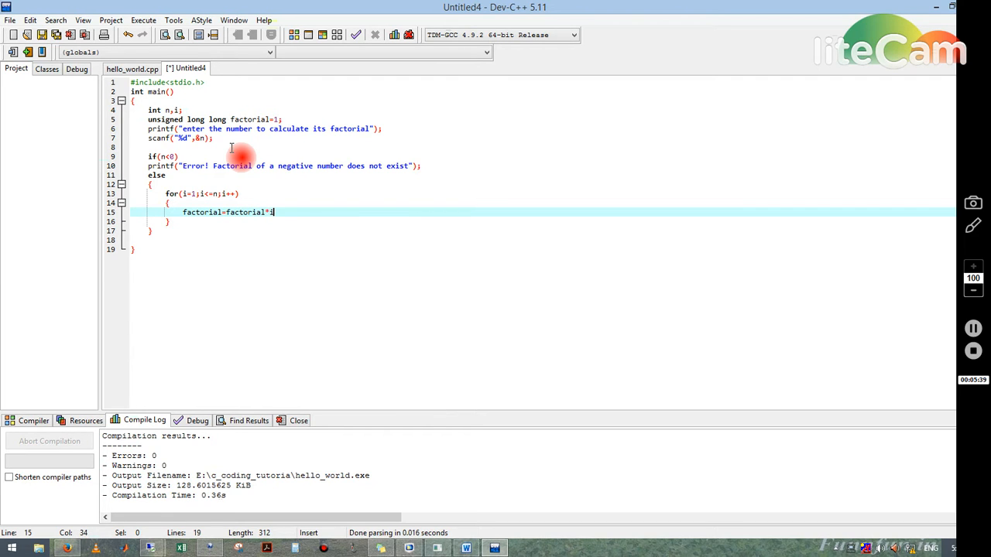
pyautogui.write(';')
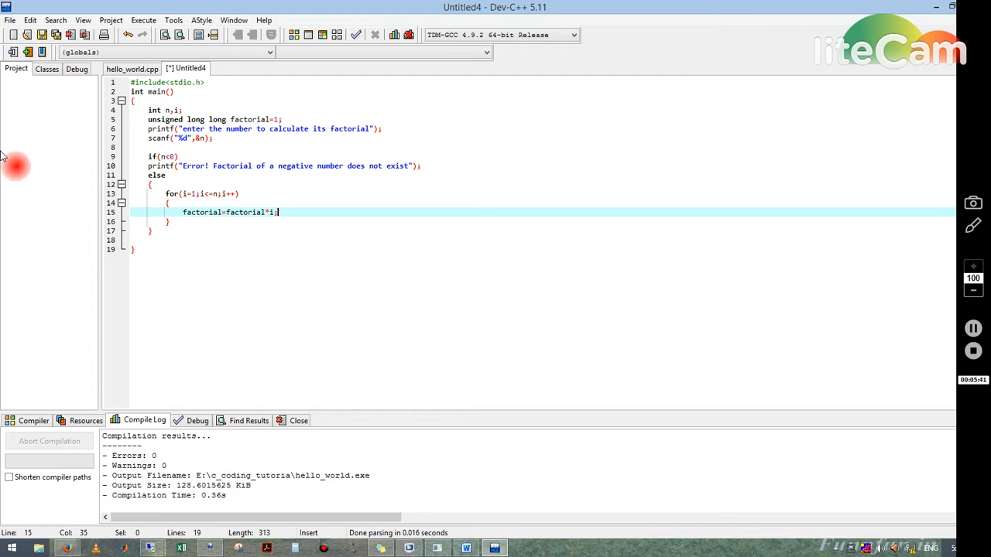
pyautogui.moveTo(255, 189)
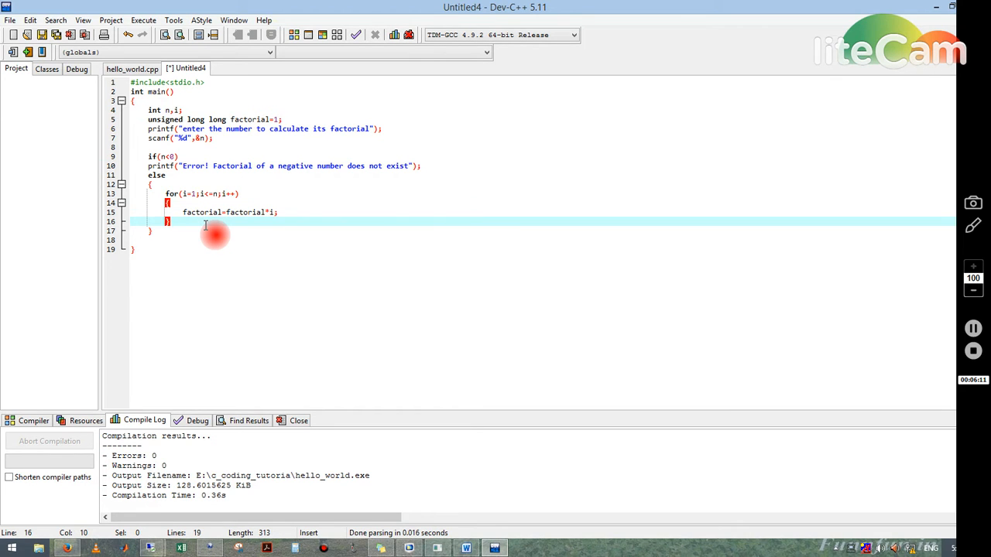
# - Print the result with printf("Factorial of %d=%llu",n,factorial);
pyautogui.write('pri')
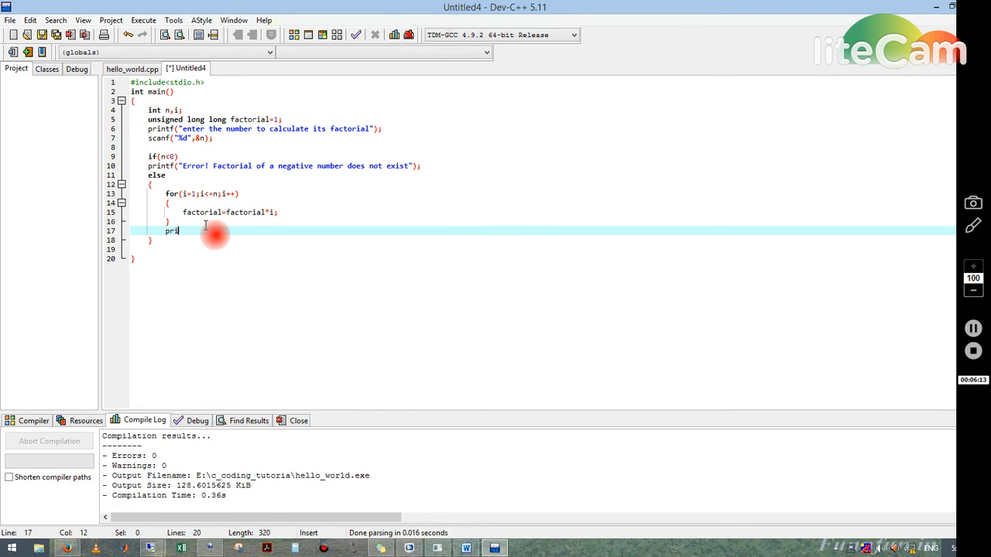
pyautogui.write('ntf')
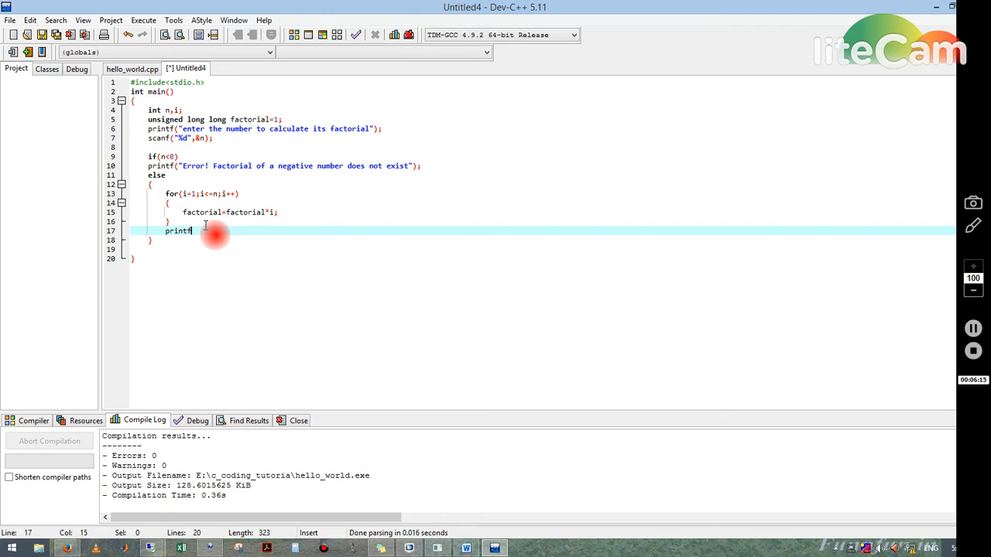
pyautogui.write('("')
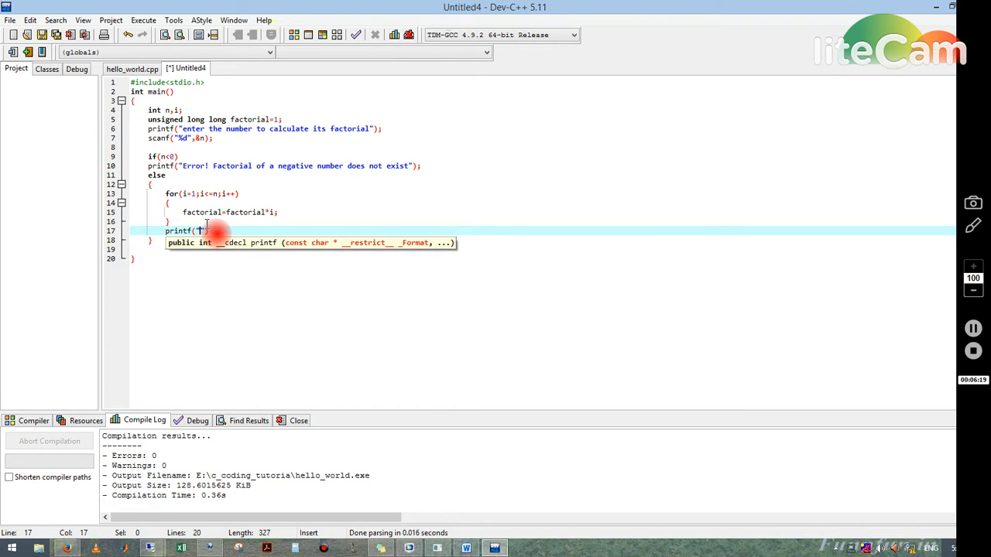
pyautogui.moveTo(225, 193)
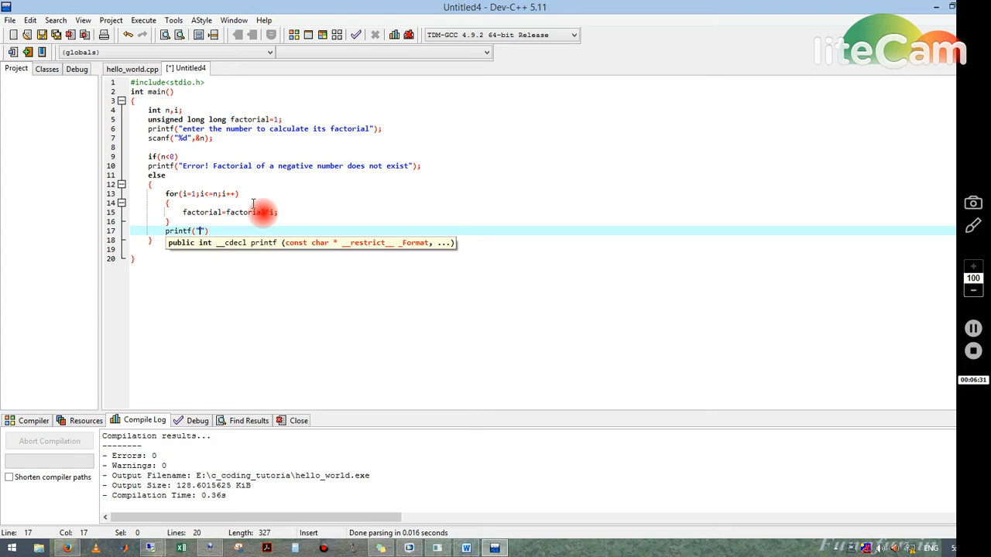
pyautogui.moveTo(264, 229)
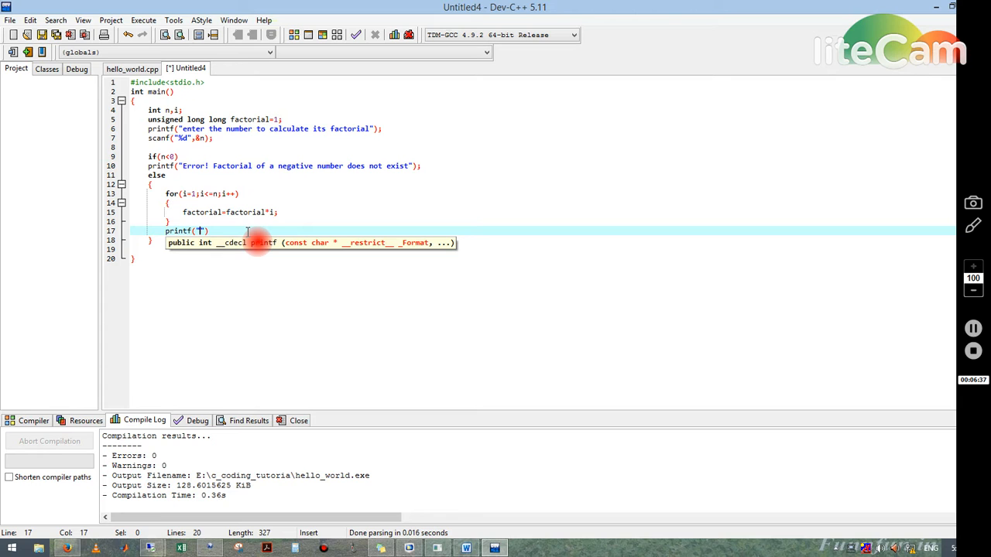
pyautogui.write('fad')
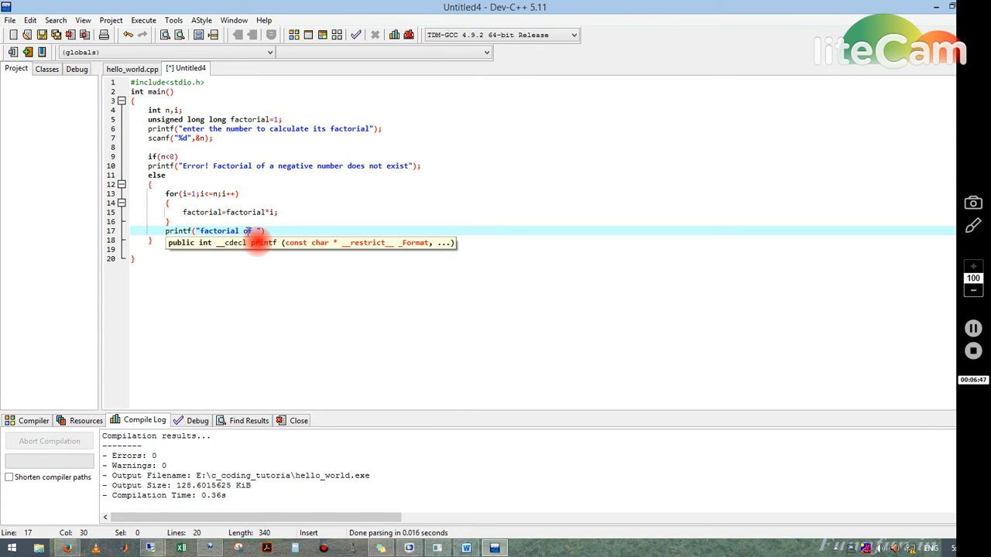
pyautogui.write('%d')
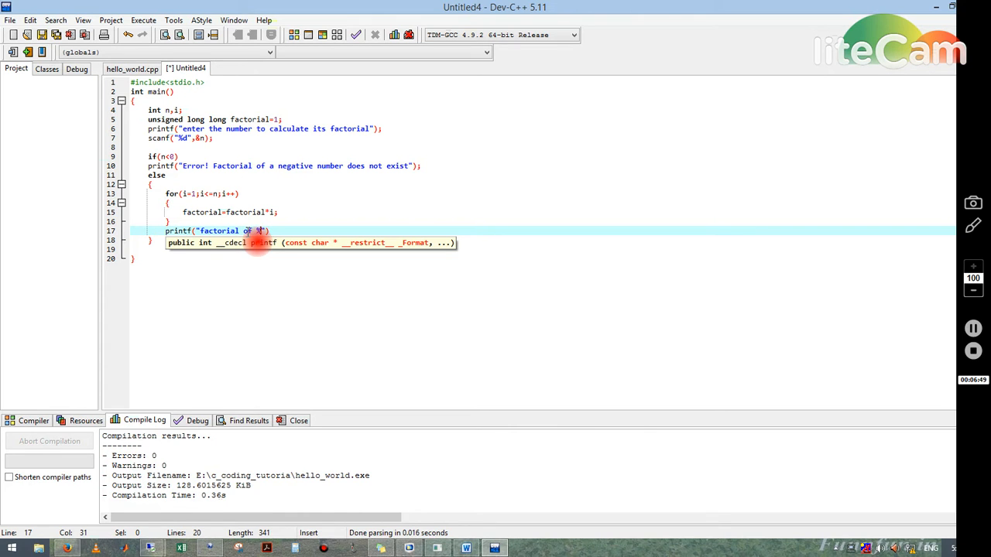
pyautogui.write('d')
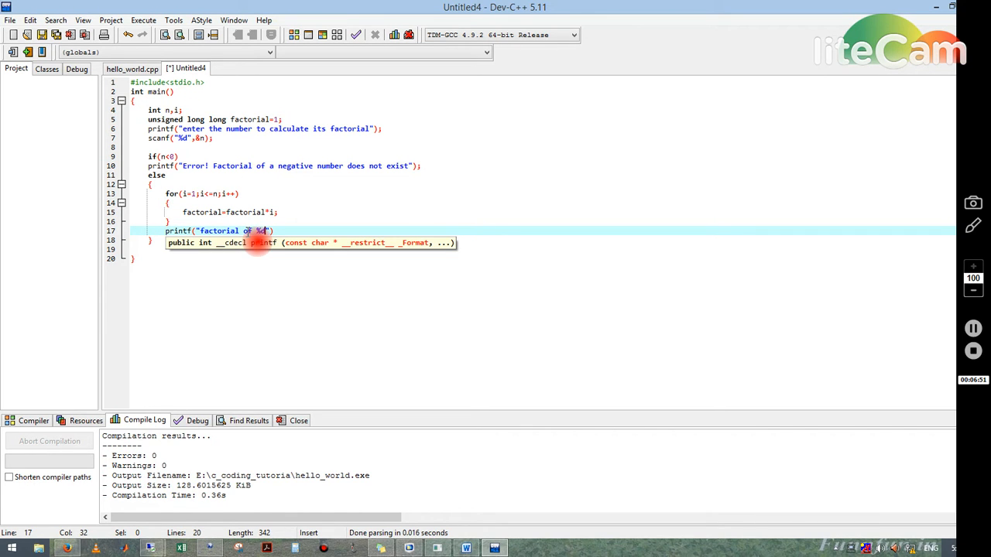
pyautogui.write('=%')
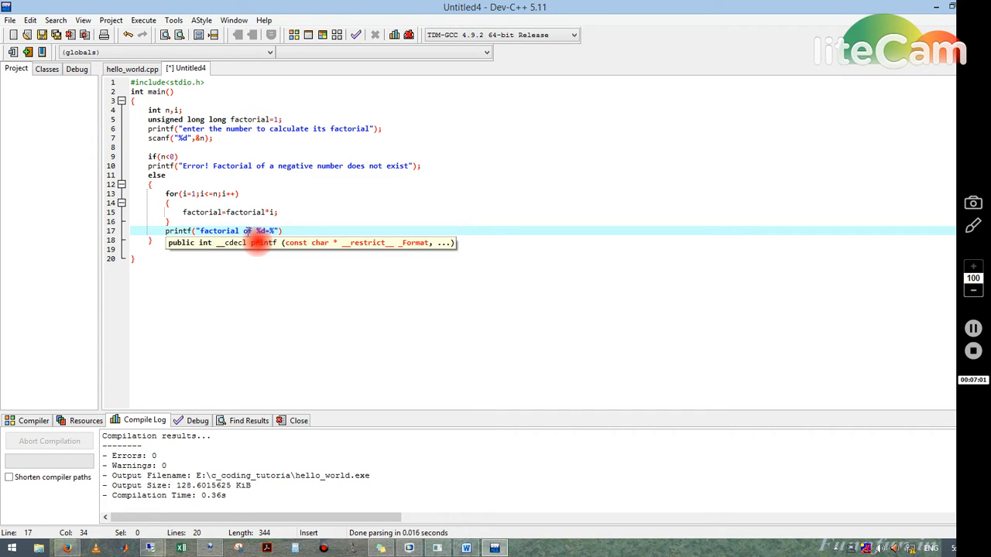
pyautogui.write('llu')
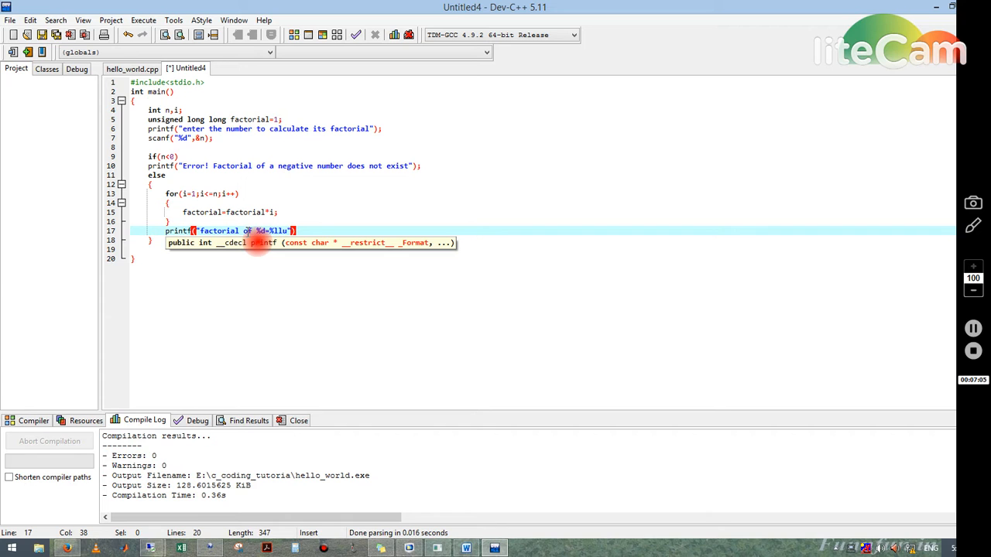
pyautogui.write(',')
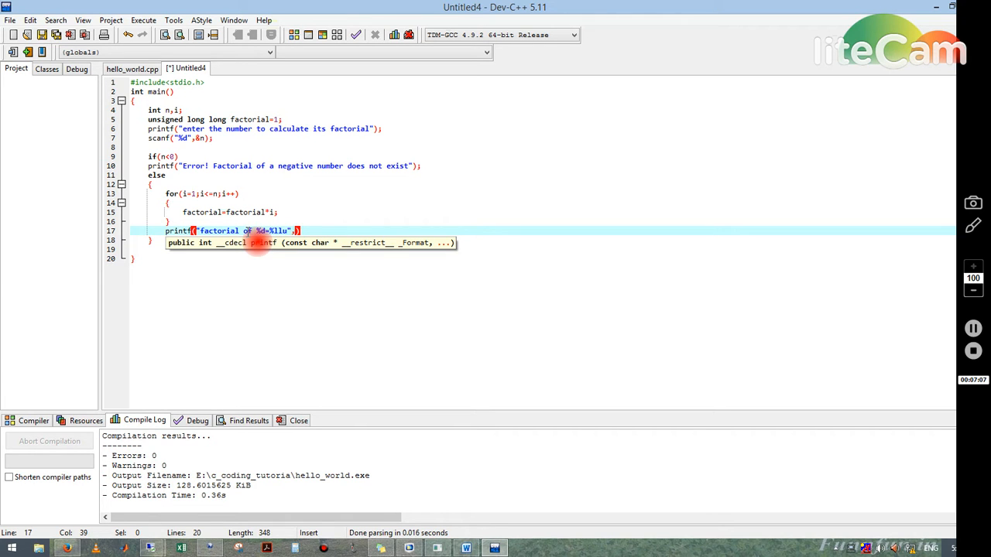
pyautogui.write(',n,fac')
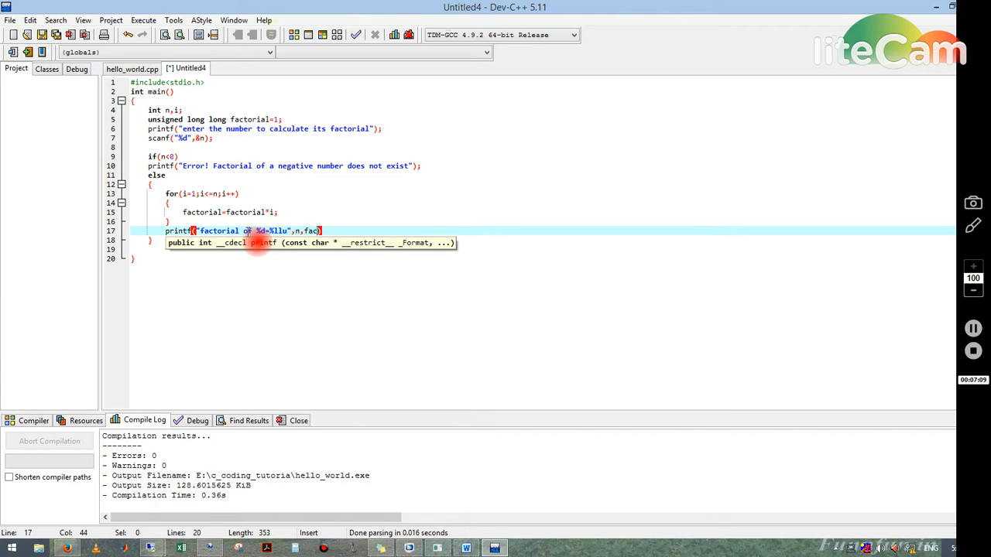
pyautogui.write('torial')
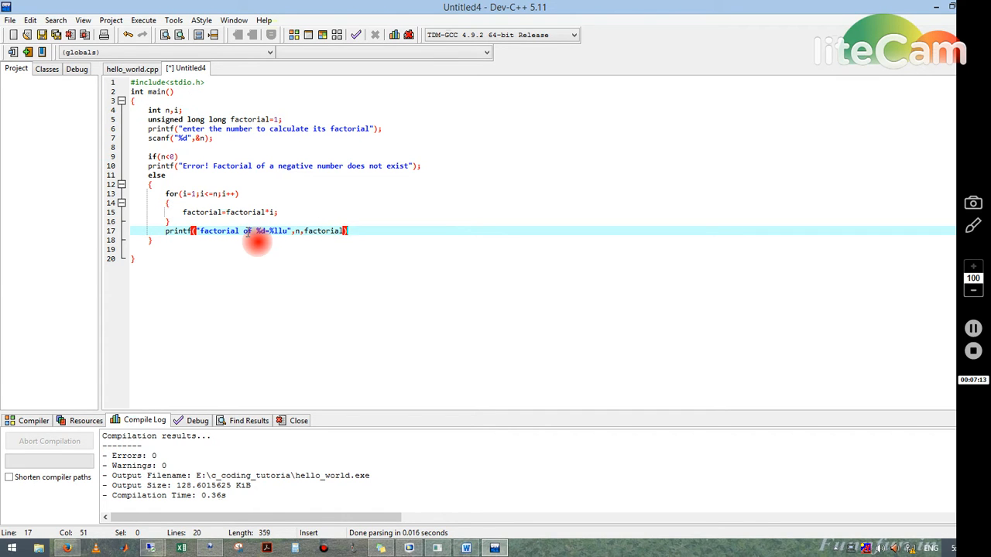
pyautogui.write(';')
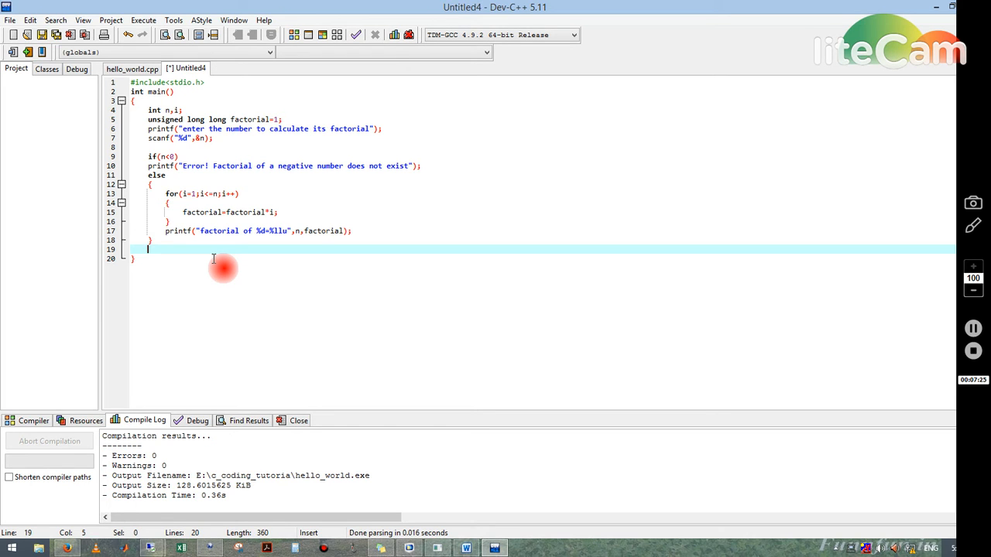
# - End main with return 0;
pyautogui.write('return 0')
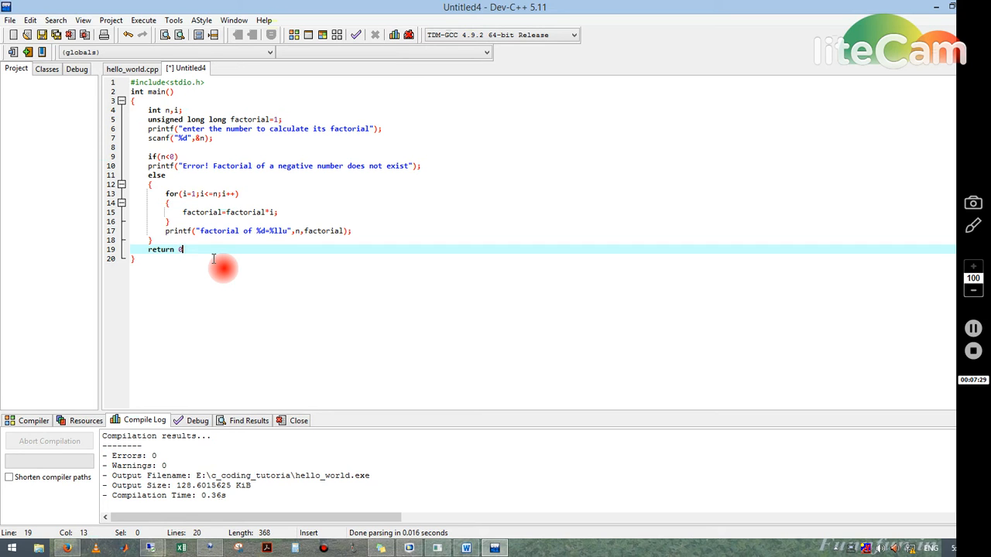
pyautogui.write(';')
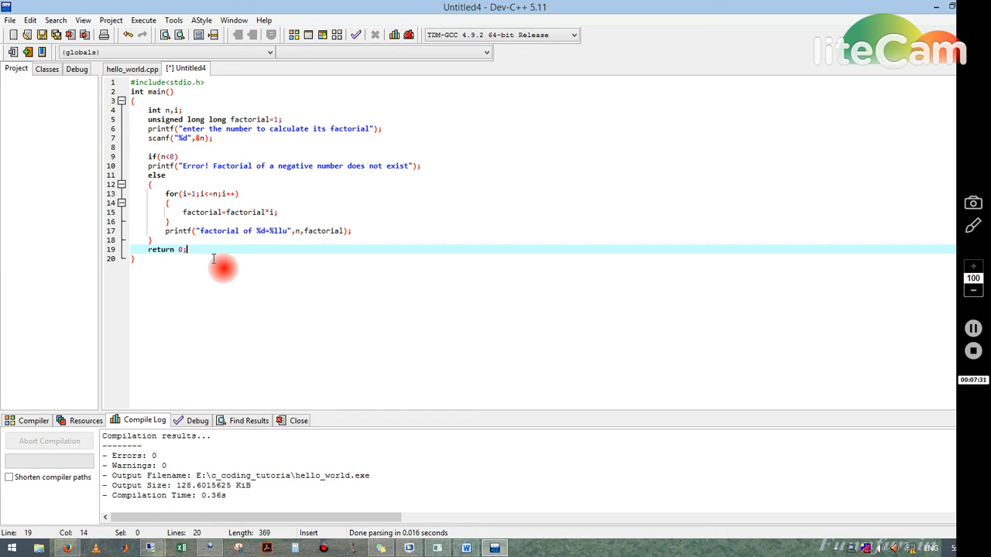
# - Save the program as factorial.cpp in the c_coding_tutorial folder
pyautogui.click(142, 20)
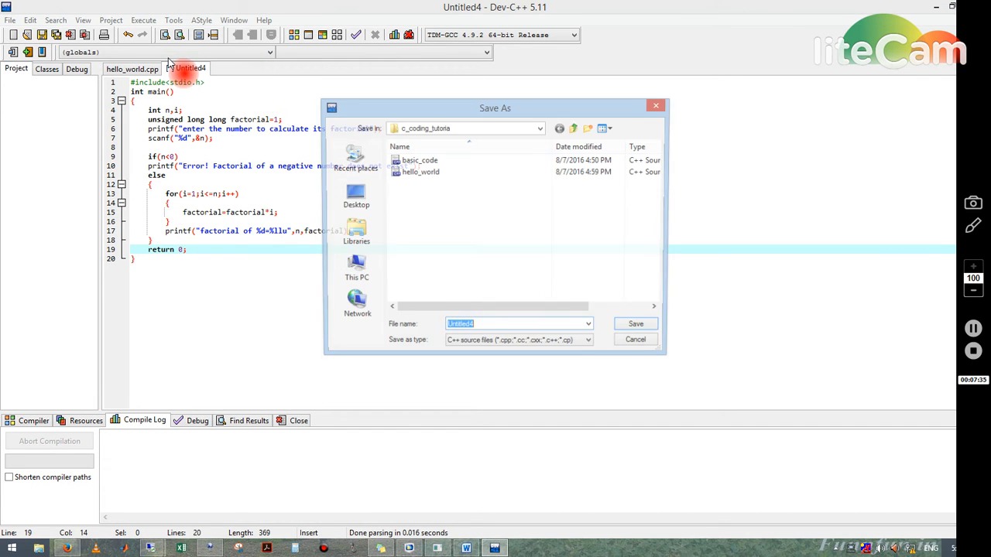
pyautogui.write('f')
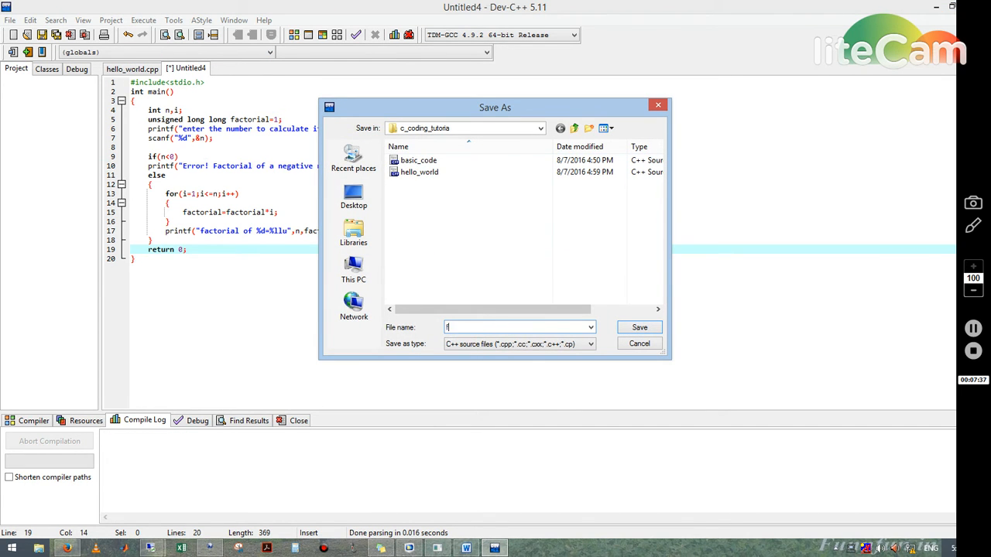
pyautogui.write('factorial')
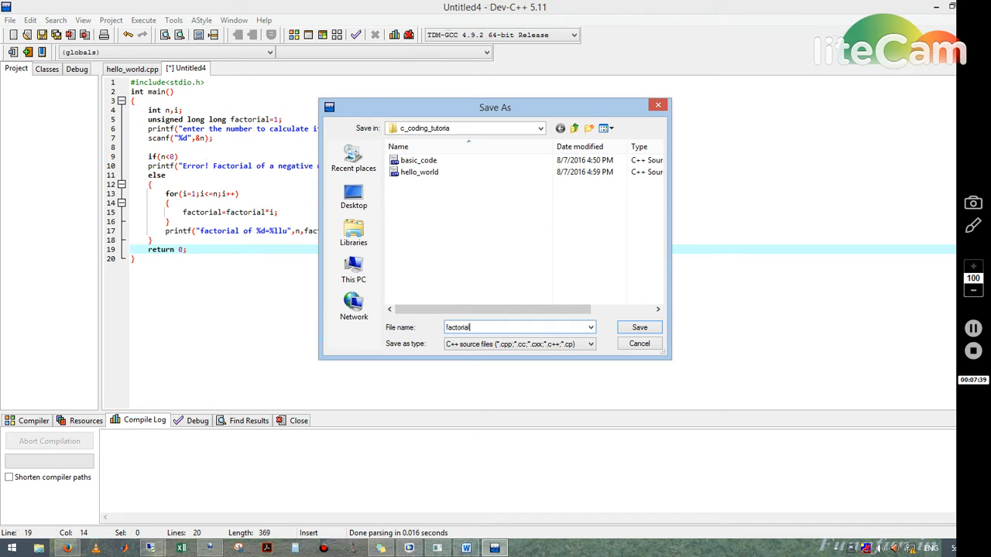
pyautogui.click(639, 326)
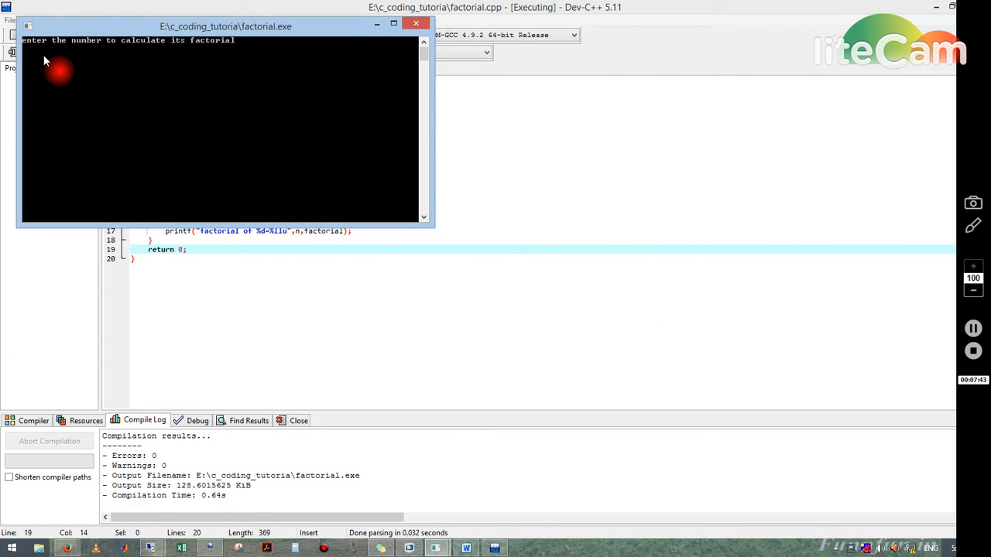
pyautogui.moveTo(394, 144)
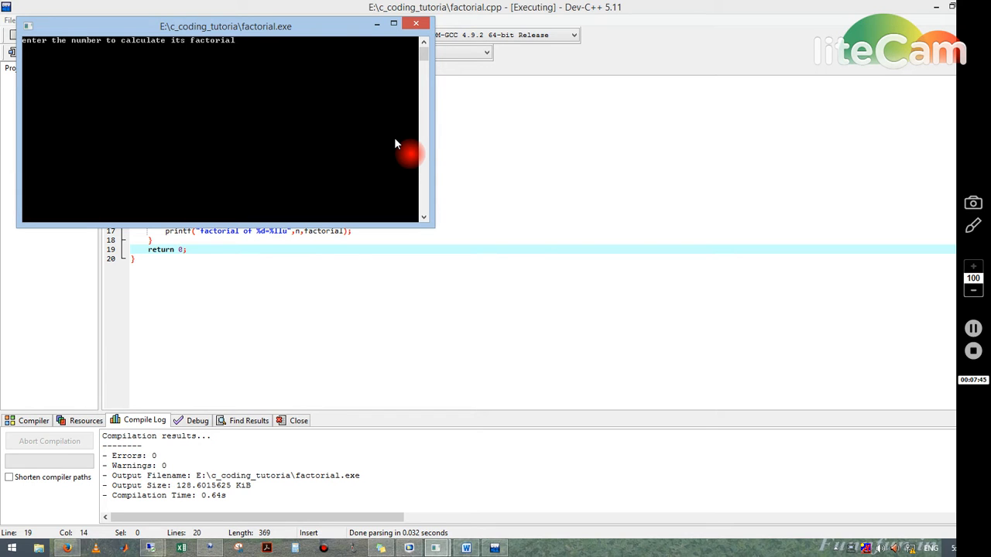
# - Run the program with 5 and confirm it reports 120
pyautogui.write('5')
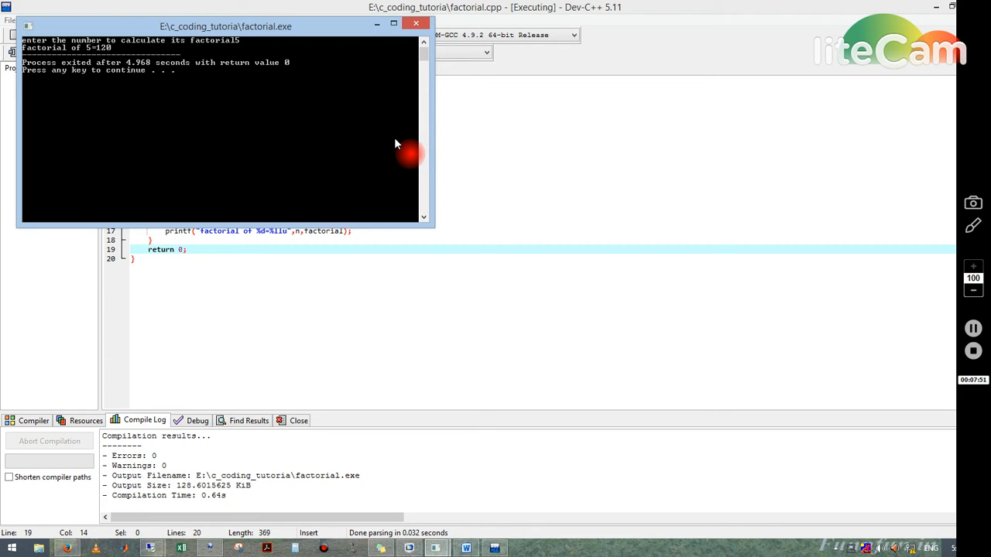
pyautogui.click(415, 23)
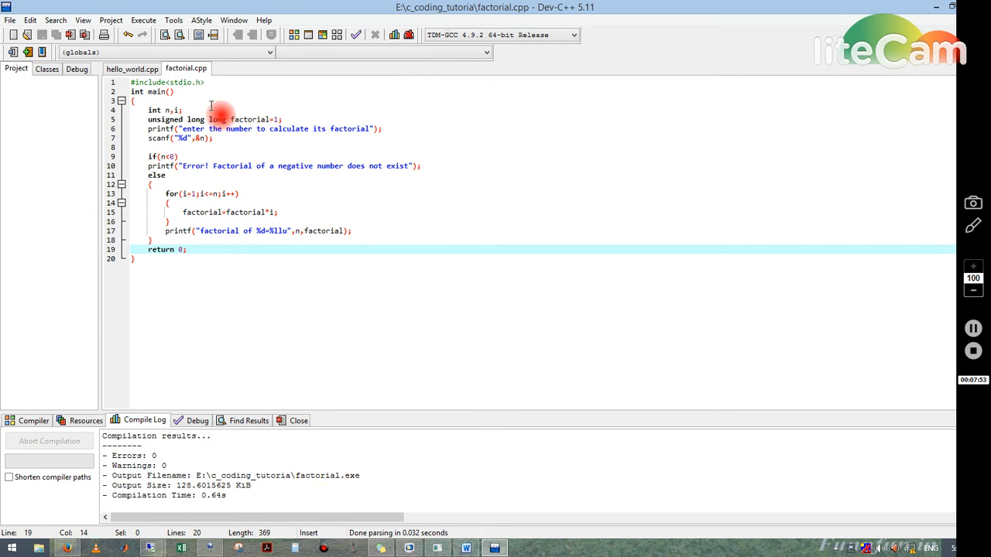
# - Compile & Run again with 7 and confirm it reports 5040
pyautogui.click(142, 21)
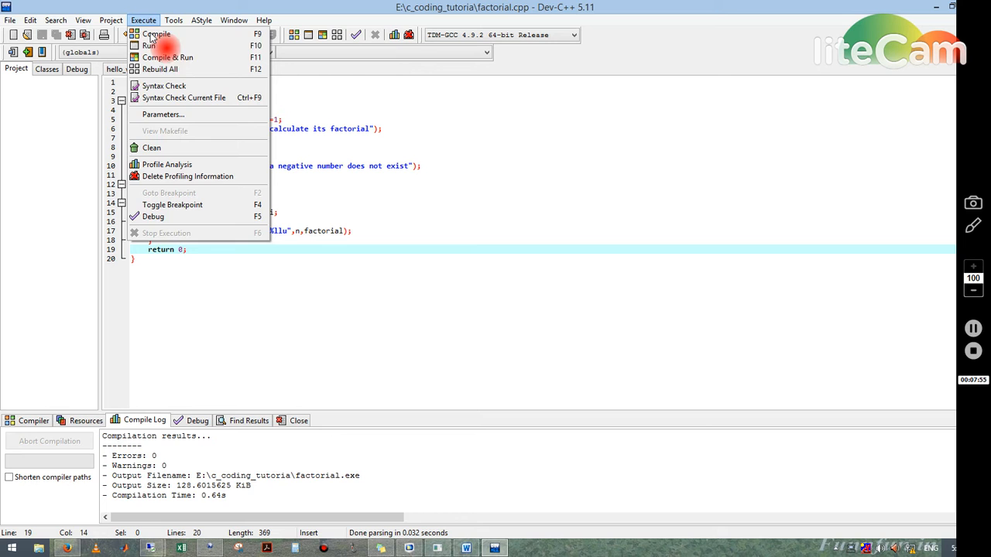
pyautogui.click(148, 45)
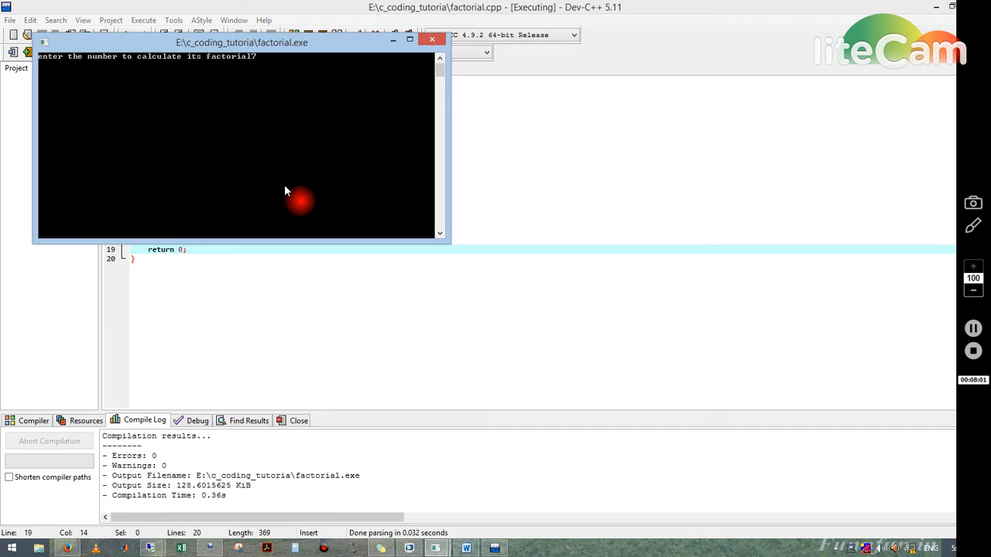
pyautogui.write('7')
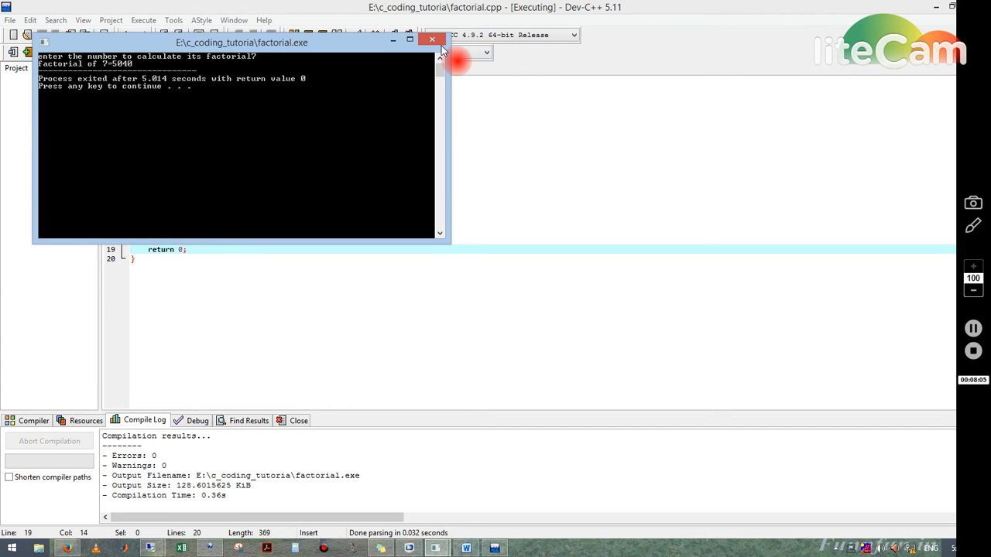
pyautogui.click(432, 40)
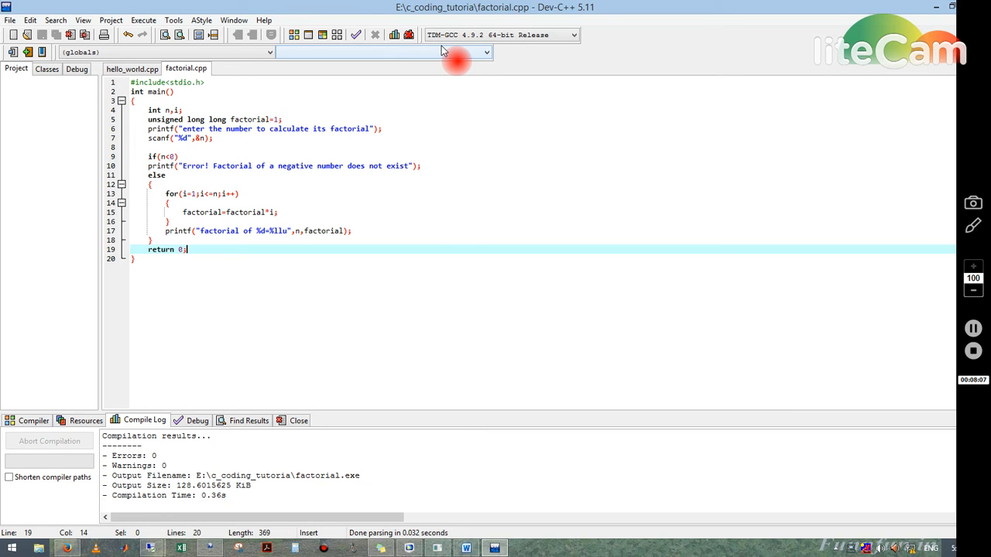
pyautogui.moveTo(152, 50)
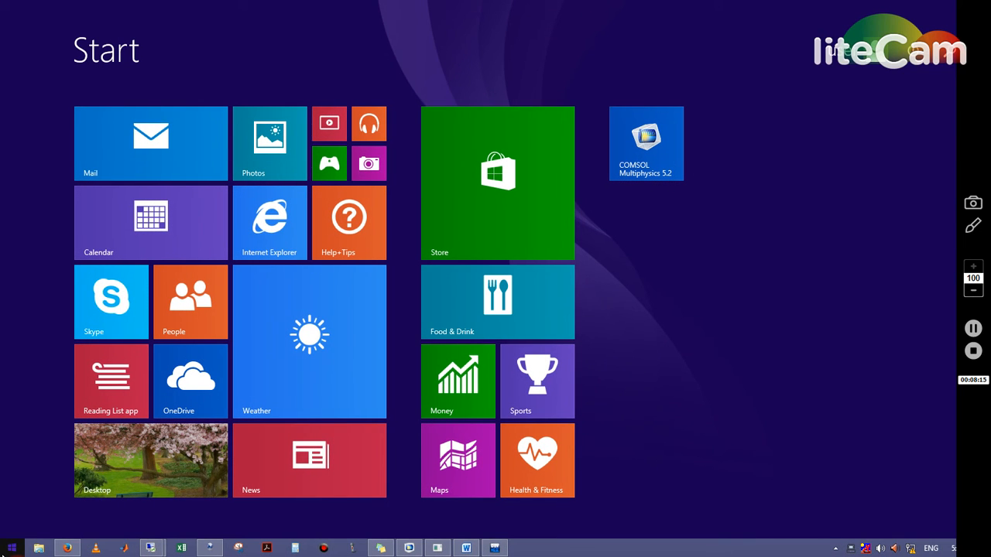
# - Search the Start screen for paint and launch Paint
pyautogui.write('paint')
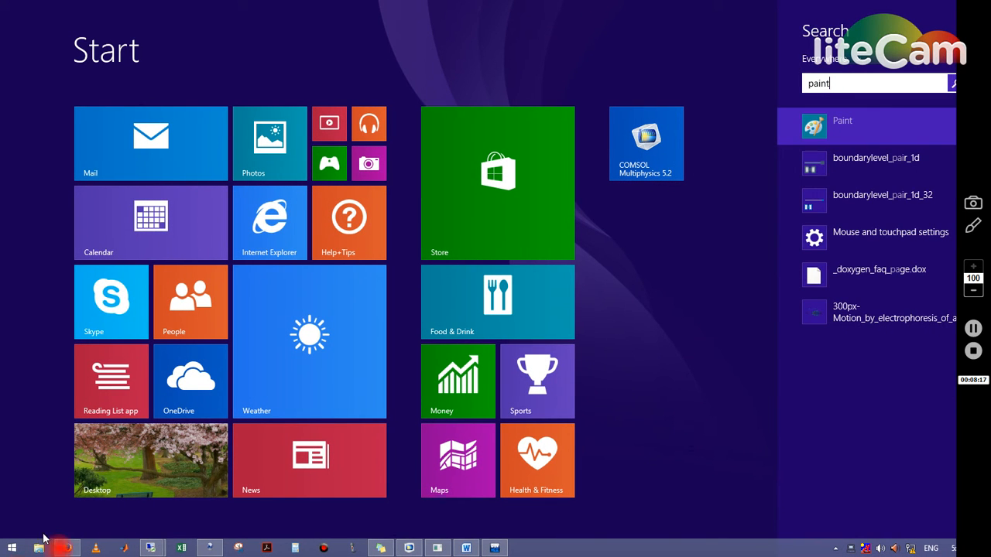
pyautogui.click(842, 120)
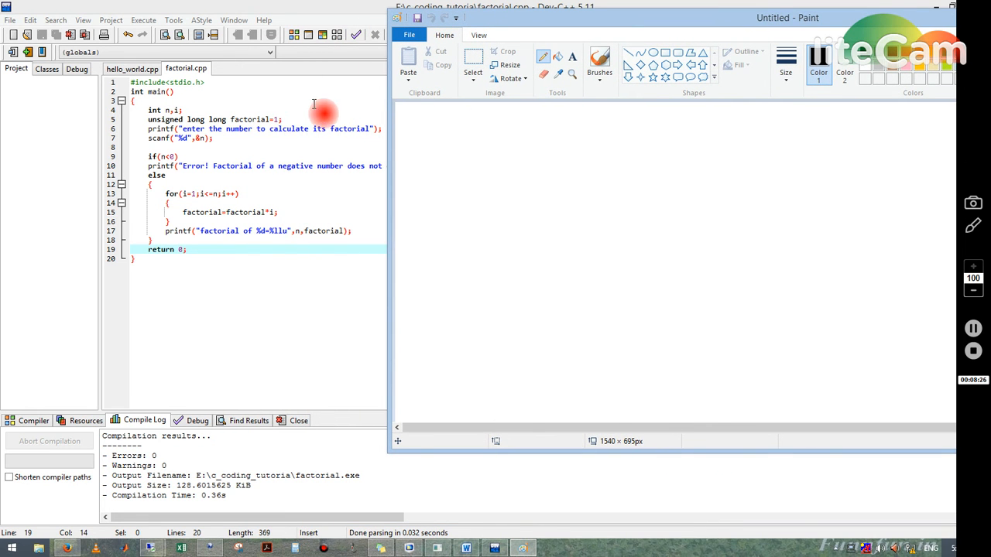
pyautogui.moveTo(277, 165)
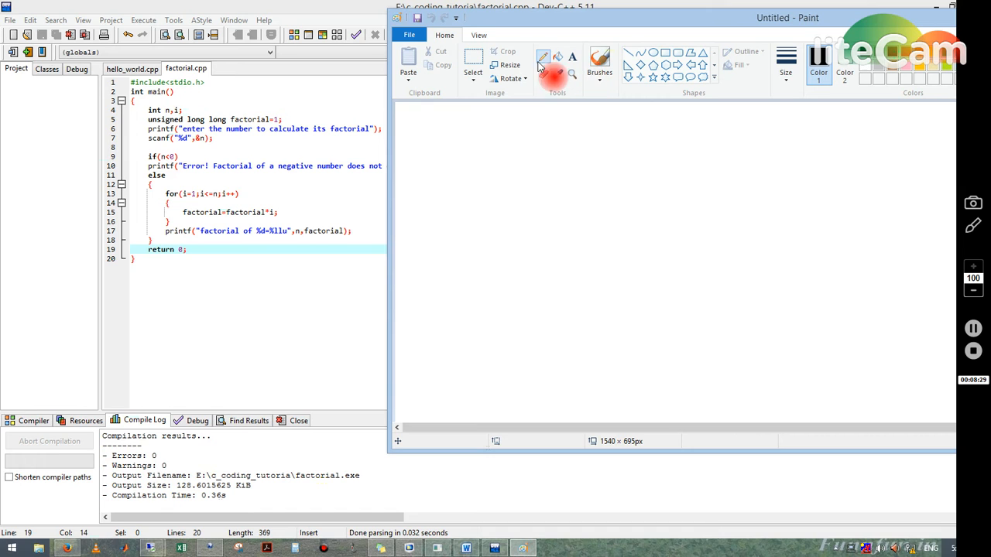
# - Hand-sketch the first note line 'fac = 1' on the Paint canvas with the pencil
pyautogui.moveTo(517, 152); pyautogui.dragTo(507, 209)
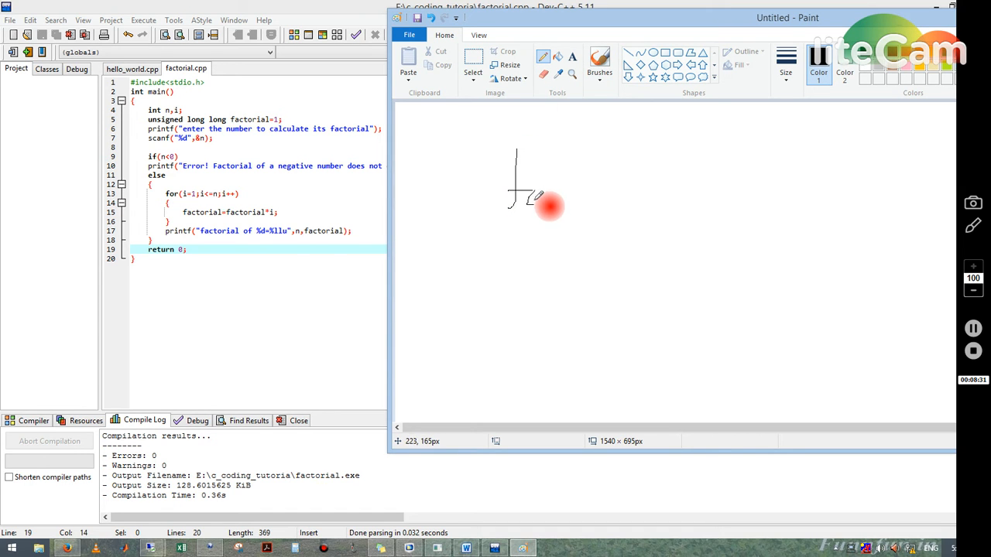
pyautogui.moveTo(534, 201); pyautogui.dragTo(627, 205)
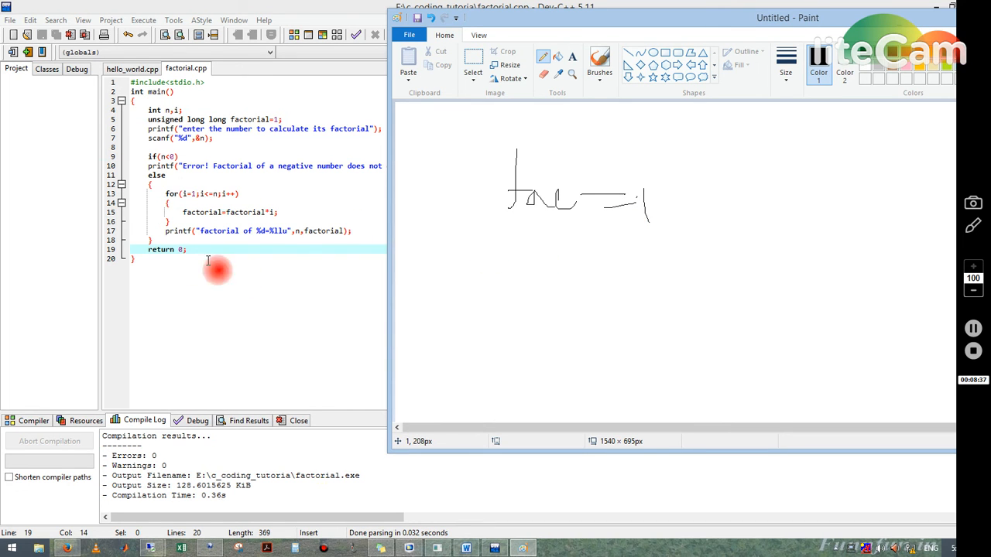
pyautogui.moveTo(539, 246)
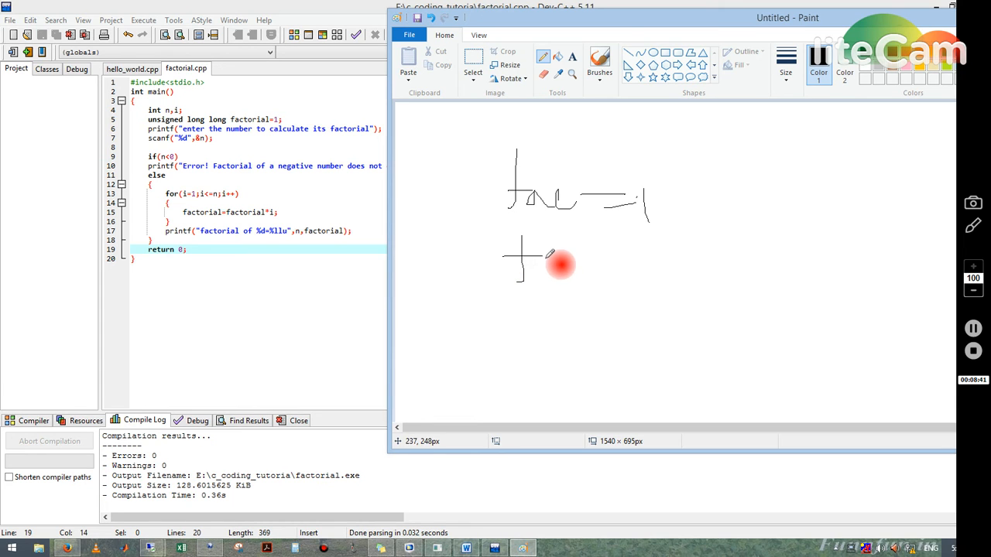
# - Write the second note line 'fac = fac × i' below the first
pyautogui.moveTo(549, 263); pyautogui.dragTo(612, 294)
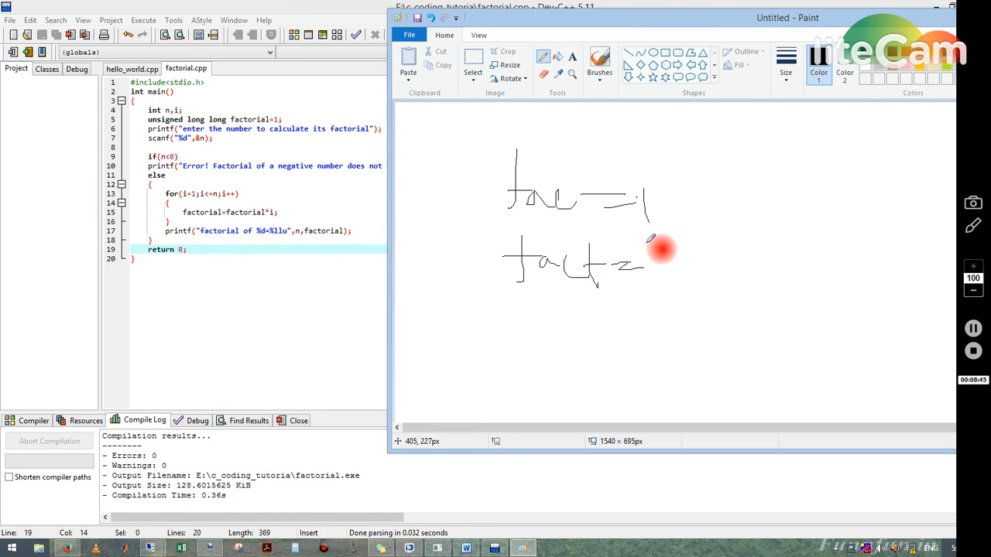
pyautogui.moveTo(650, 247); pyautogui.dragTo(719, 277)
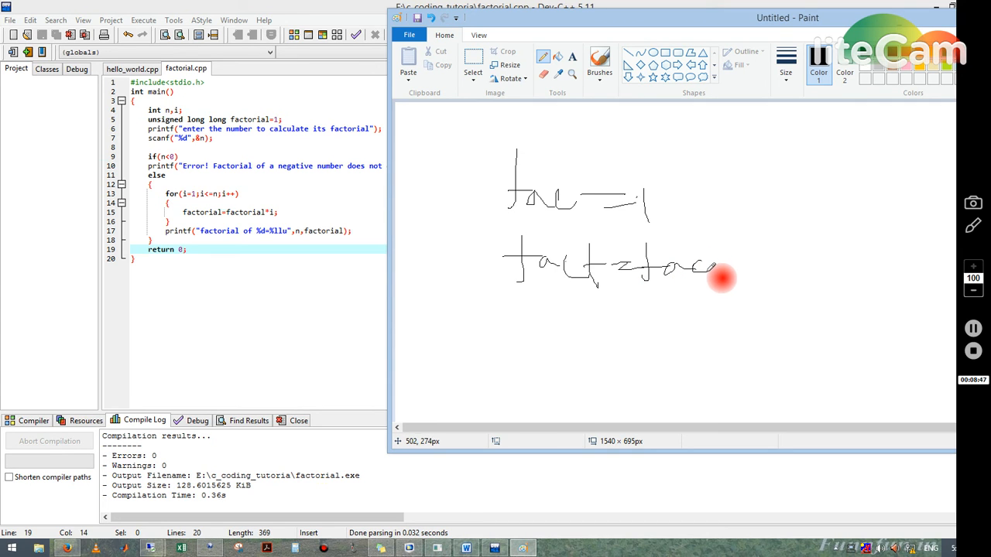
pyautogui.moveTo(720, 279); pyautogui.dragTo(774, 266)
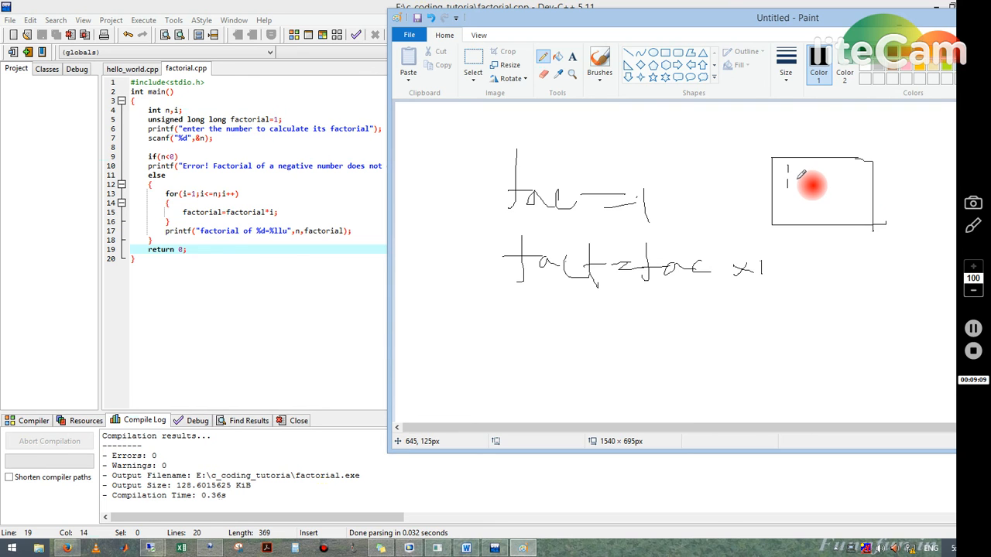
# - Begin the boxed trace with the first two multiplication steps
pyautogui.moveTo(789, 184); pyautogui.dragTo(820, 189)
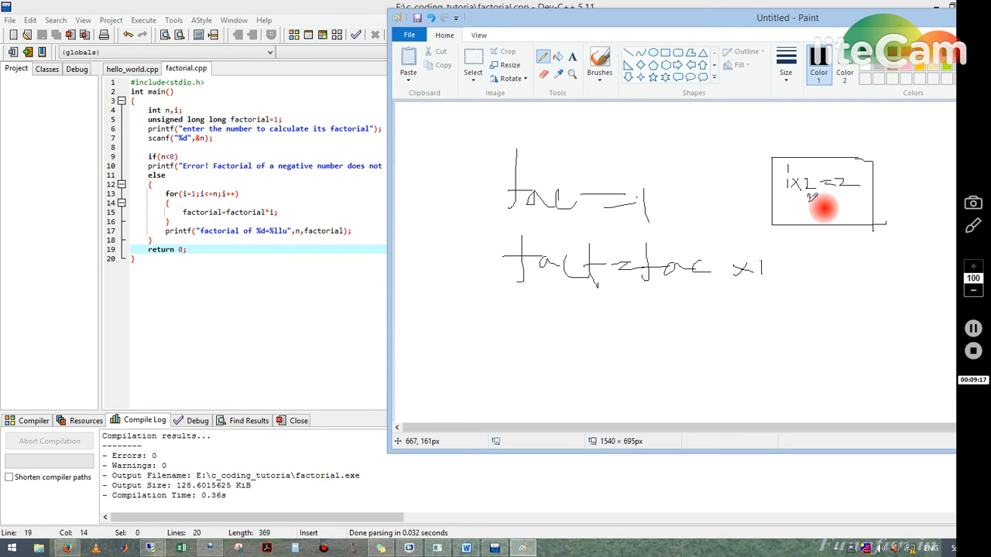
pyautogui.moveTo(789, 198); pyautogui.dragTo(817, 209)
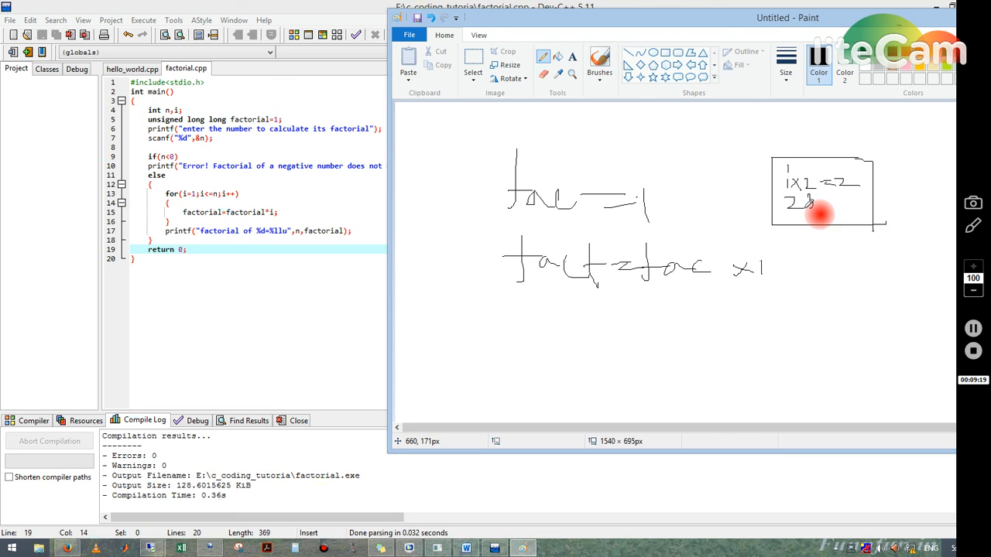